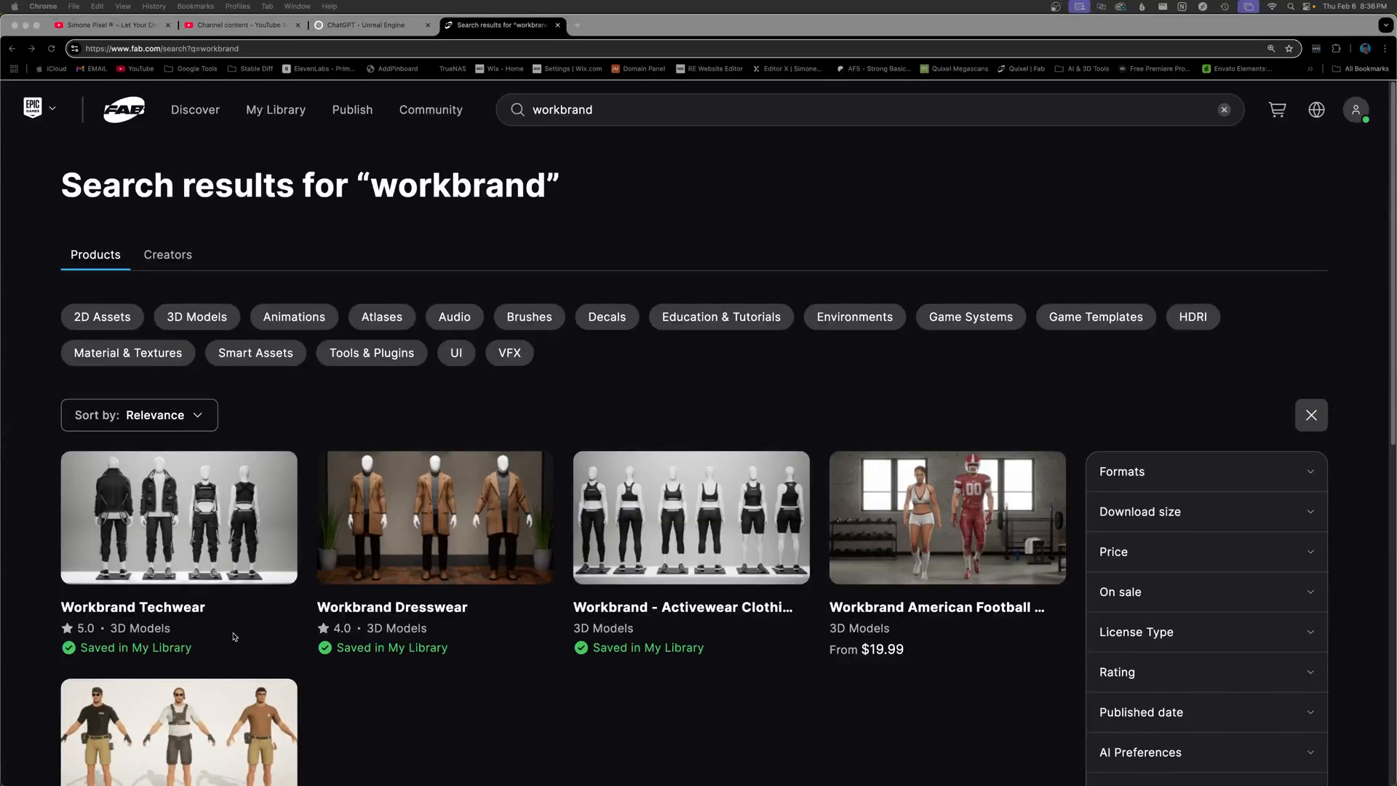
mouse_move(178, 517)
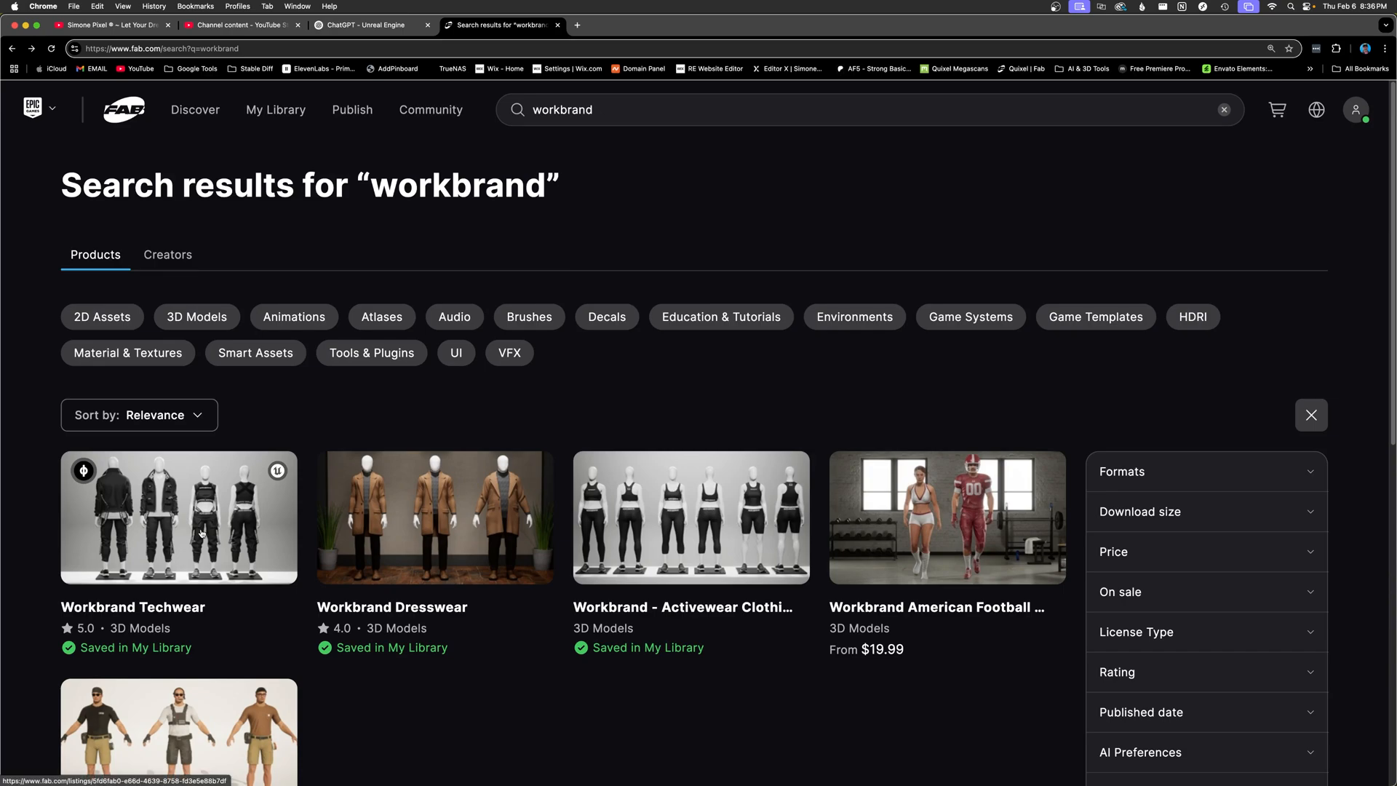
Open the Workbrand Techwear listing and page past the jacket variants to the pink crop top outfits
left_click(178, 518)
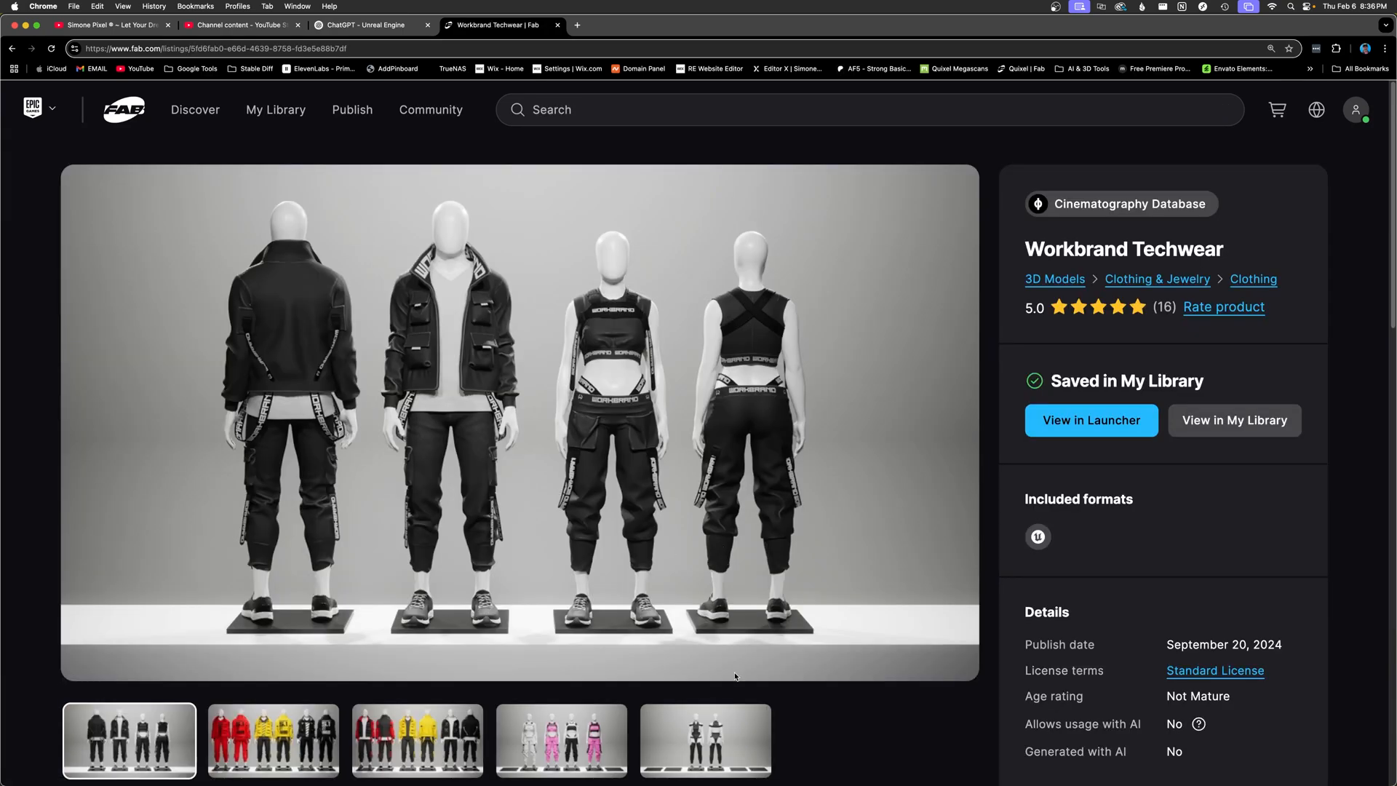
left_click(272, 741)
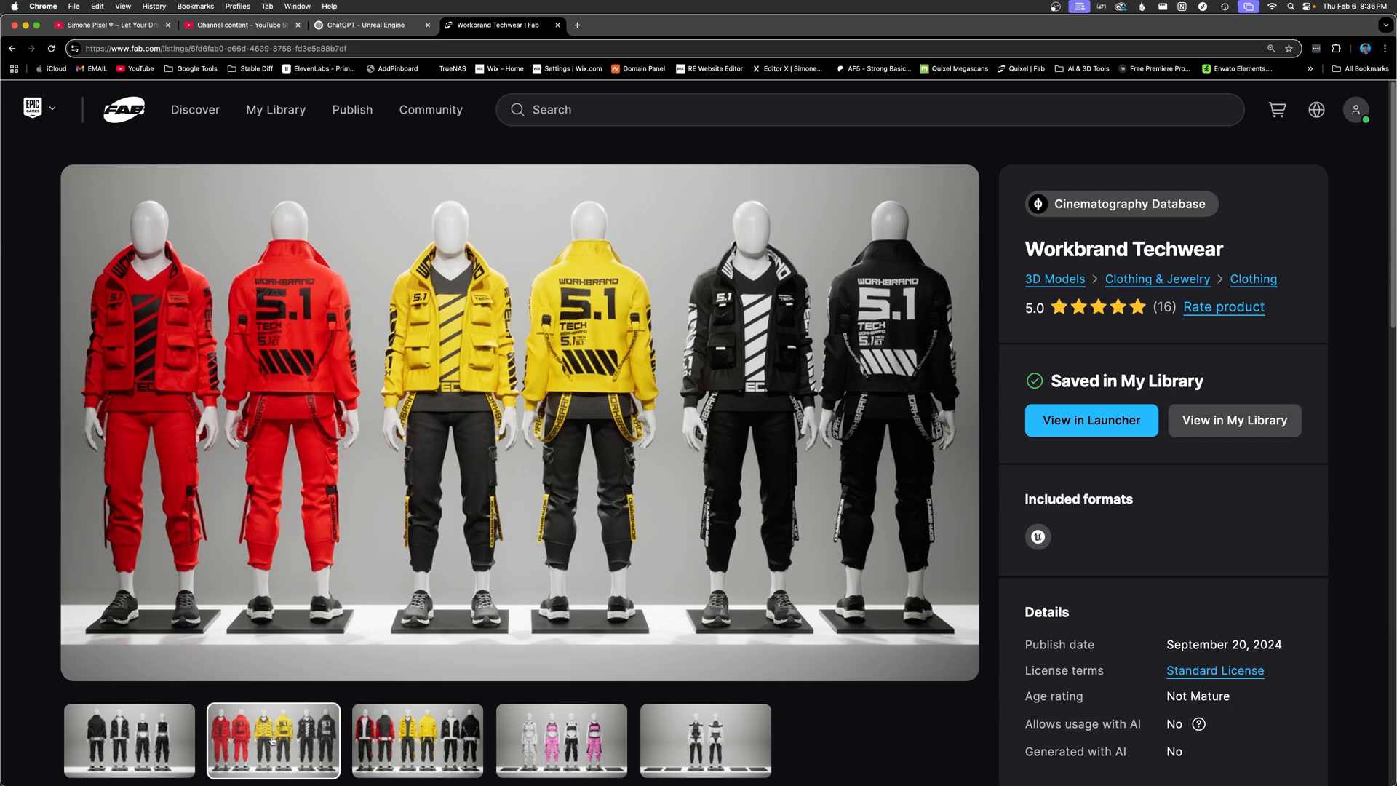
left_click(416, 739)
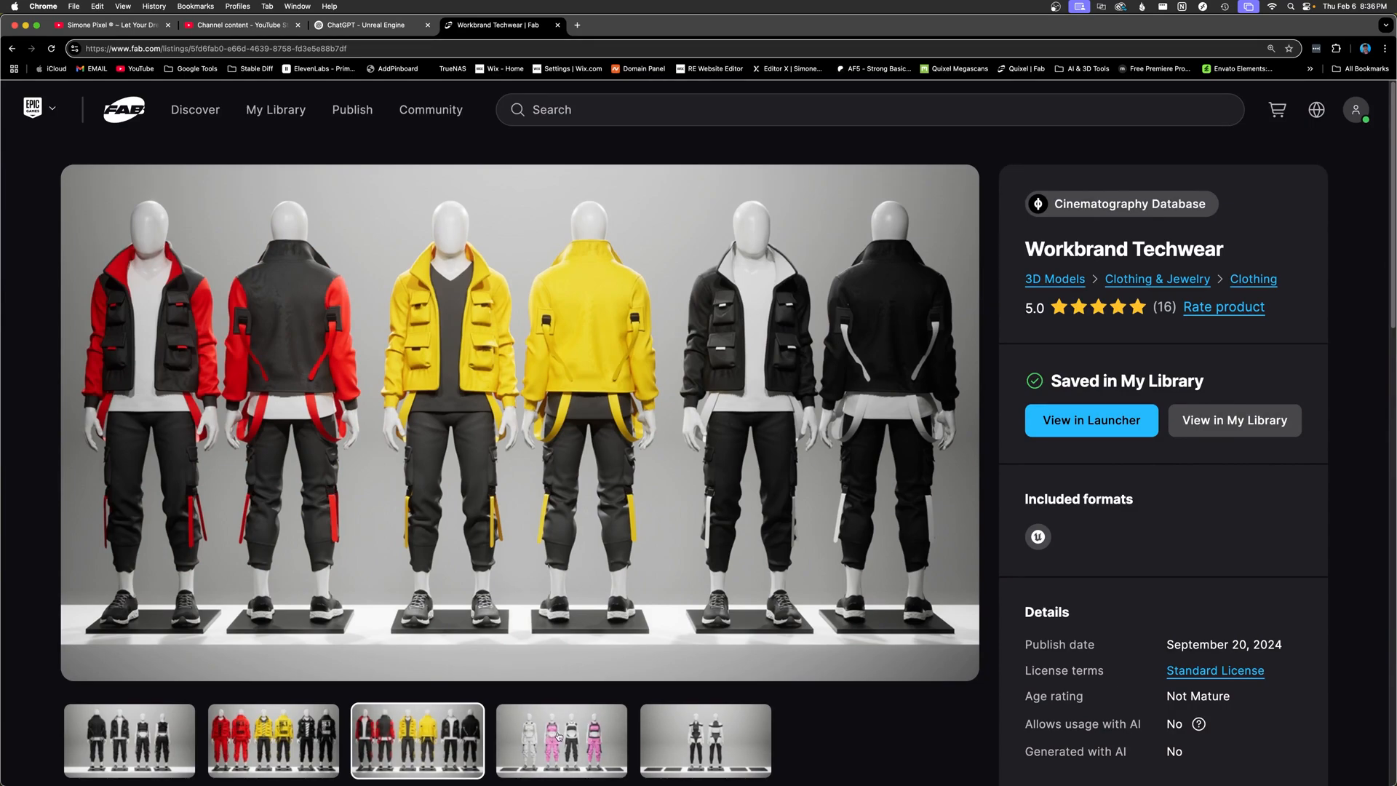
left_click(560, 741)
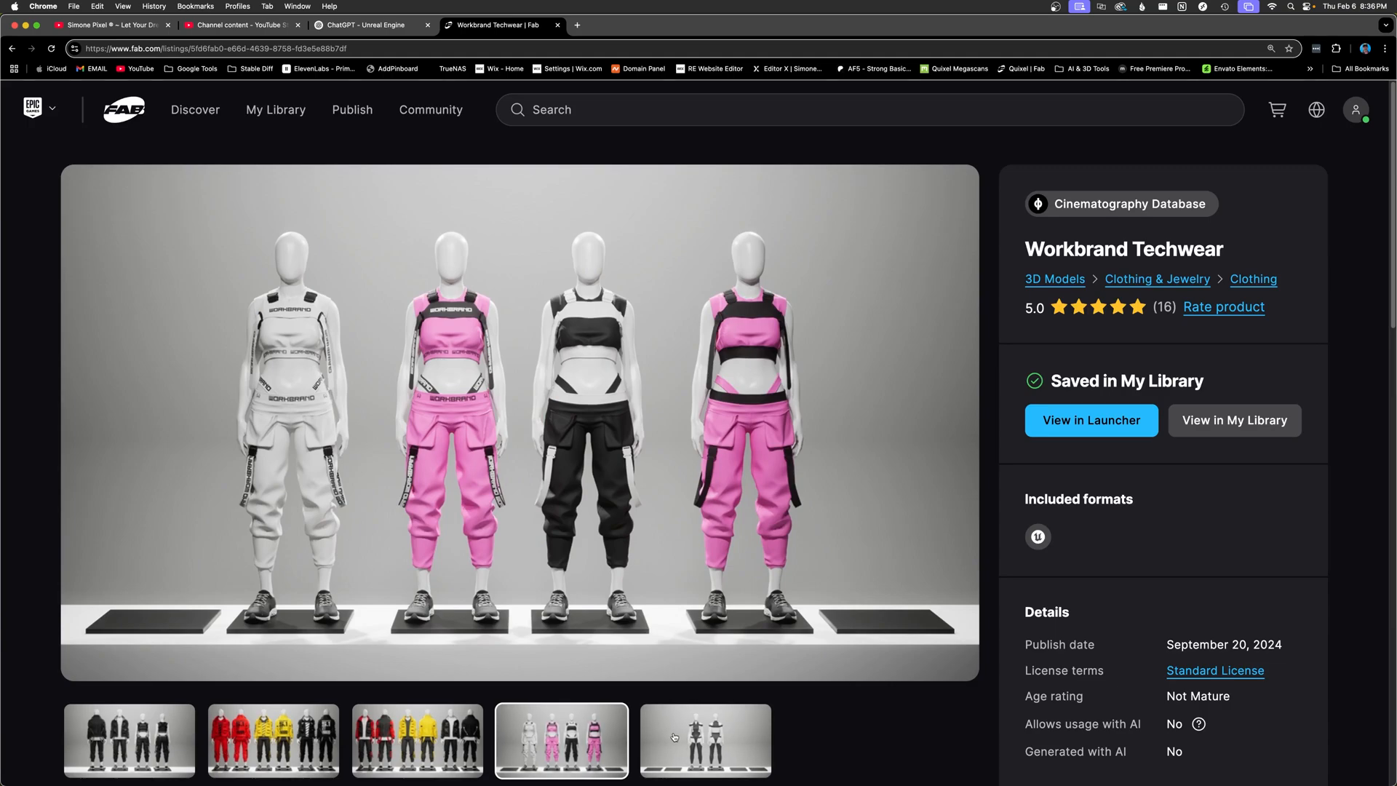
left_click(495, 24)
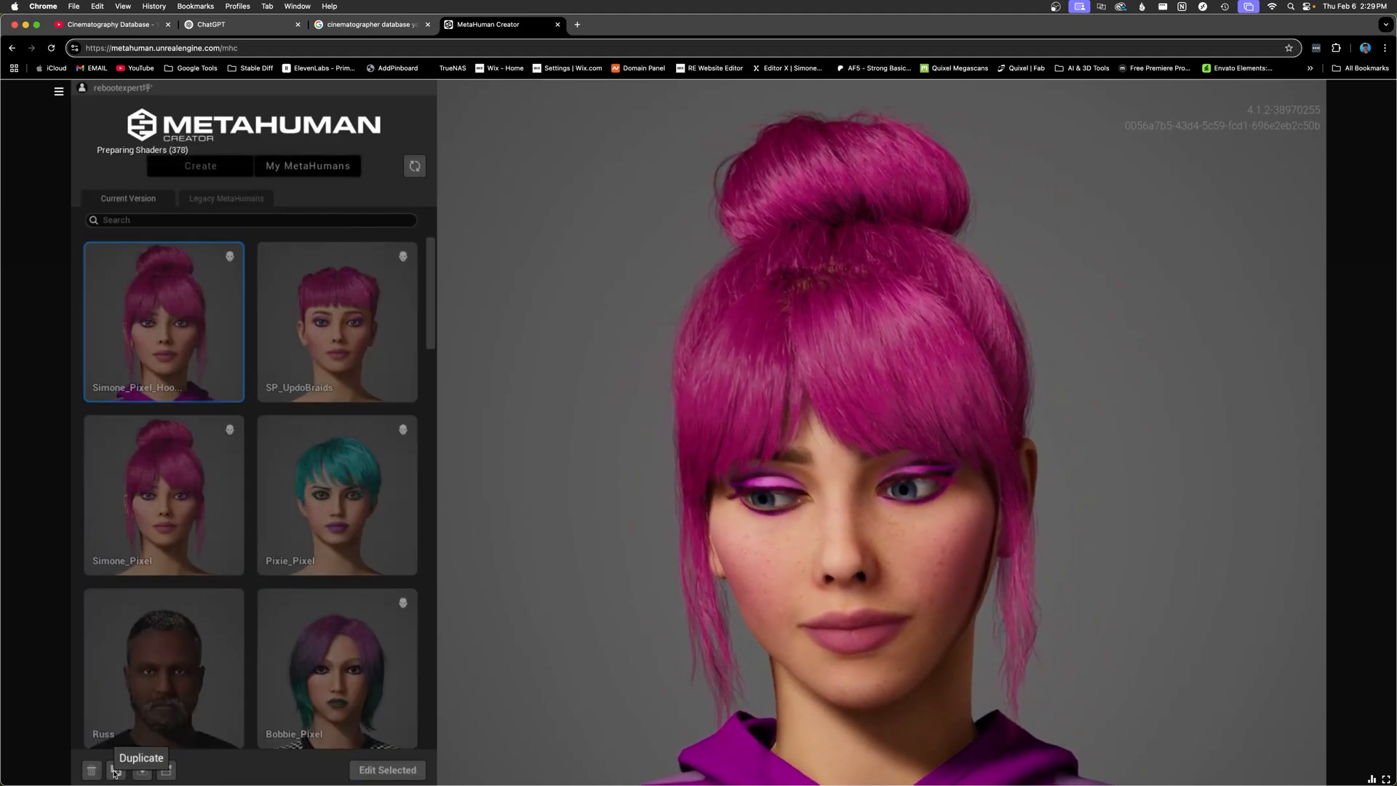
Duplicate the pink-haired Simone character, set her top to none, and return to My MetaHumans
left_click(386, 770)
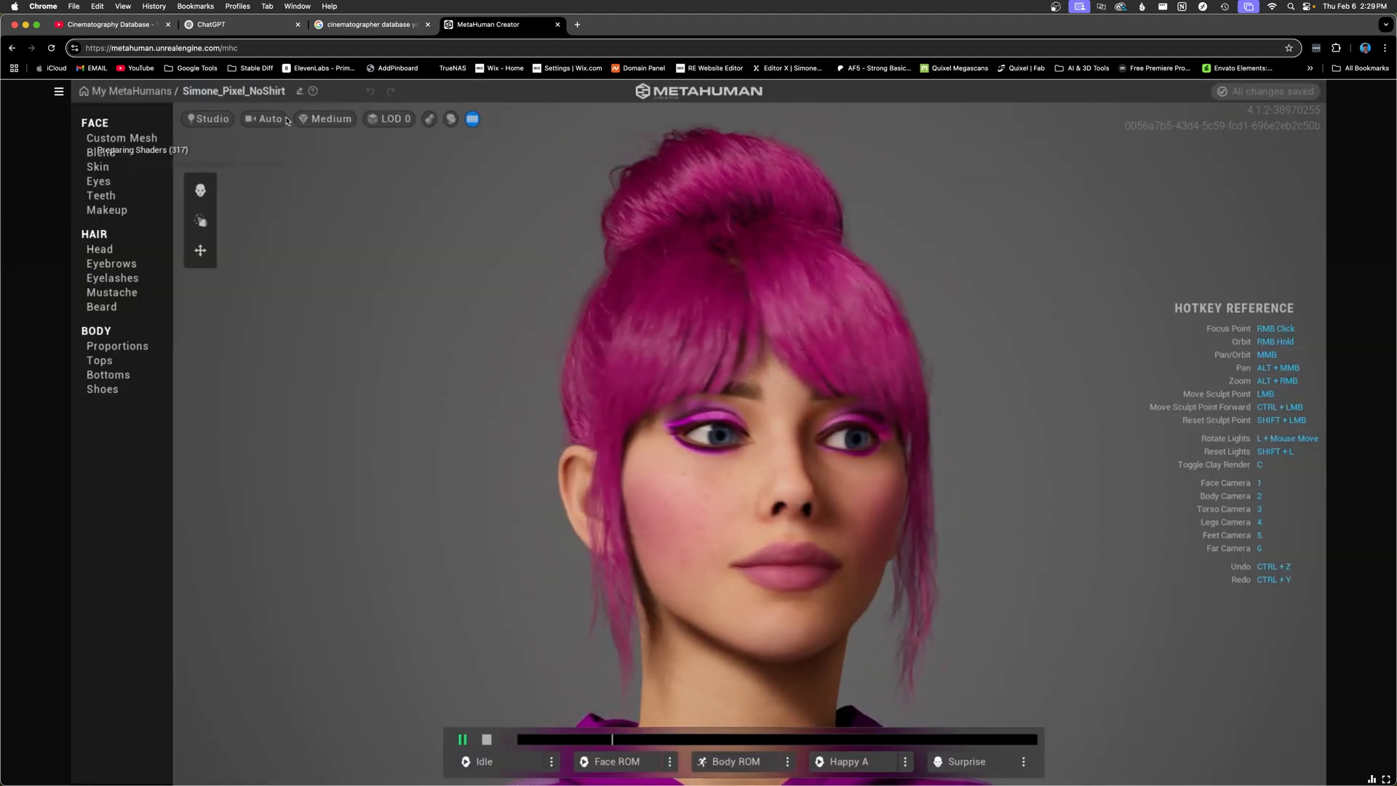
left_click(99, 360)
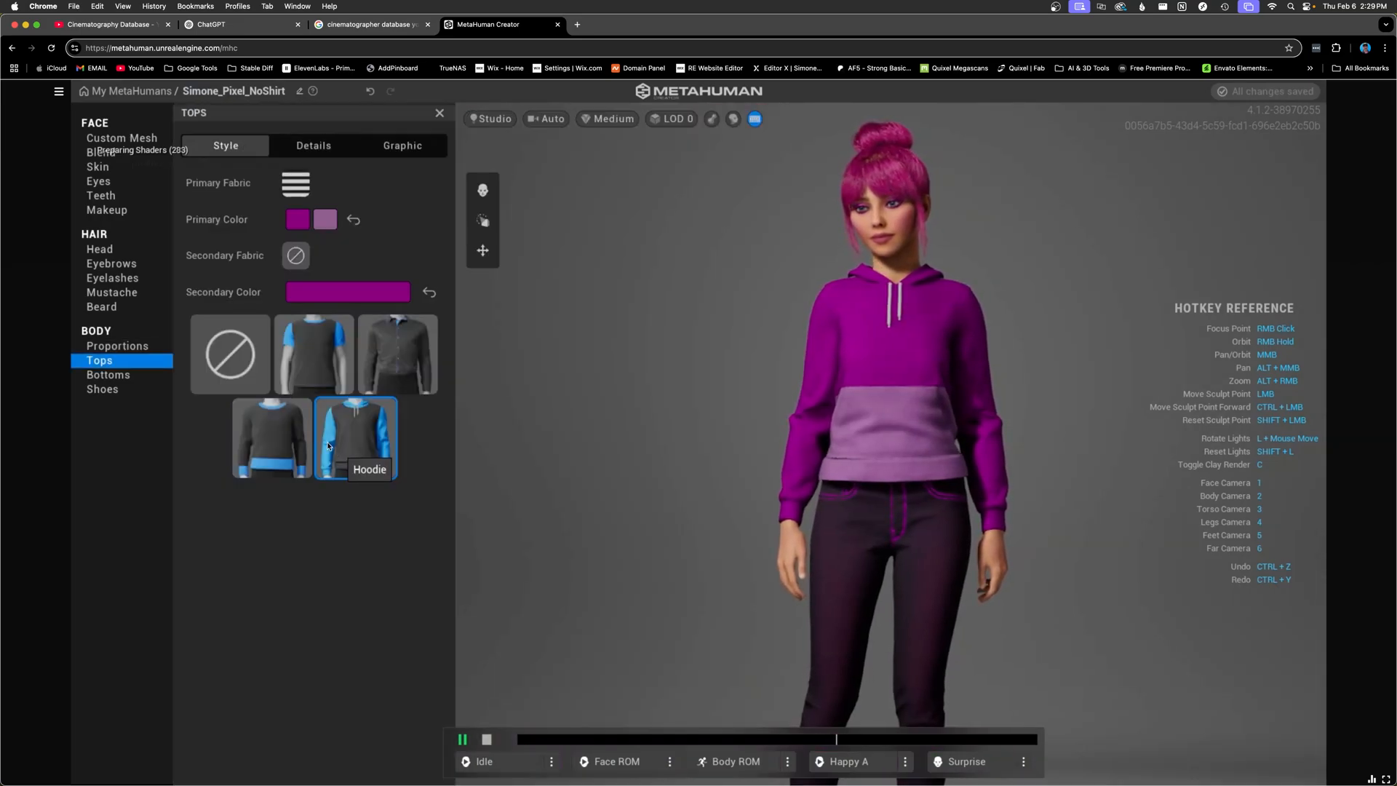
left_click(230, 353)
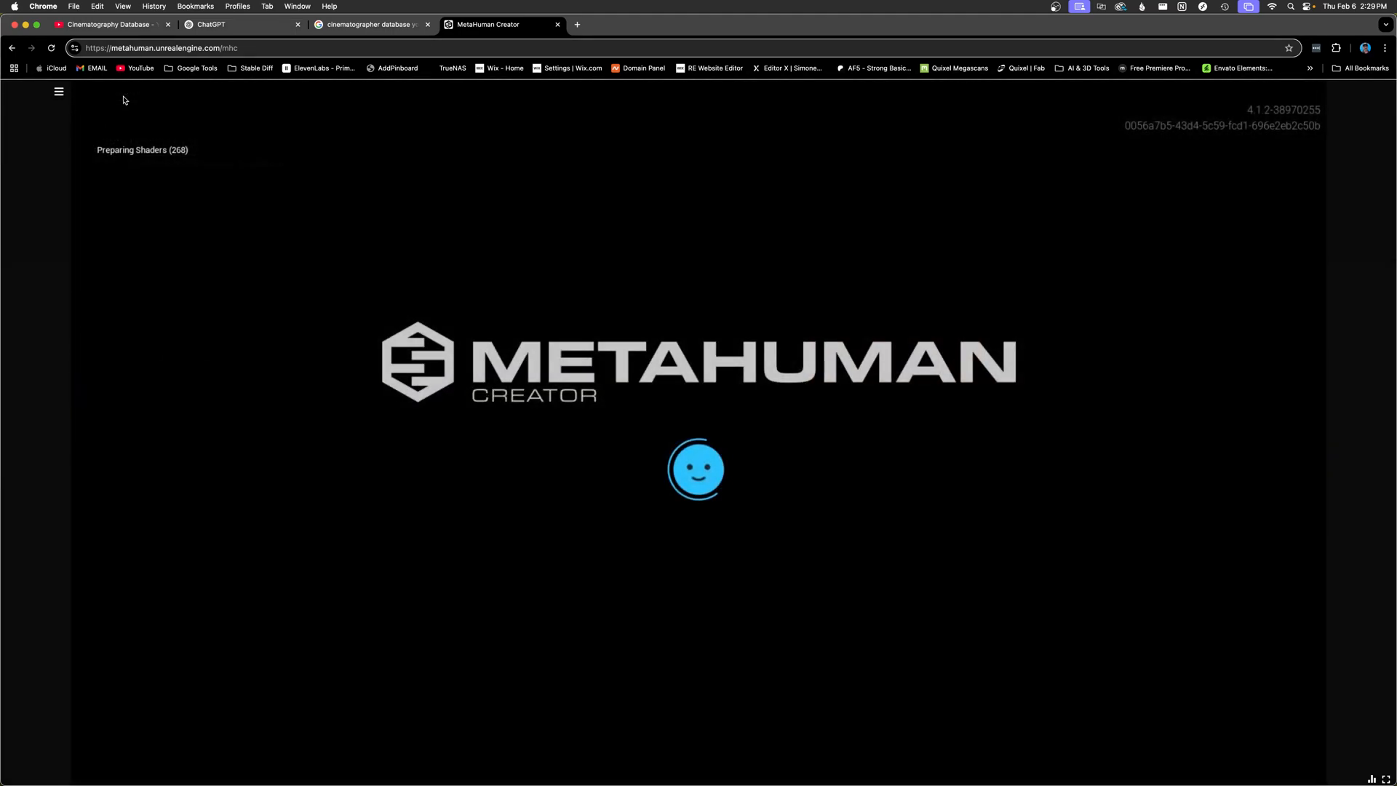
left_click(113, 24)
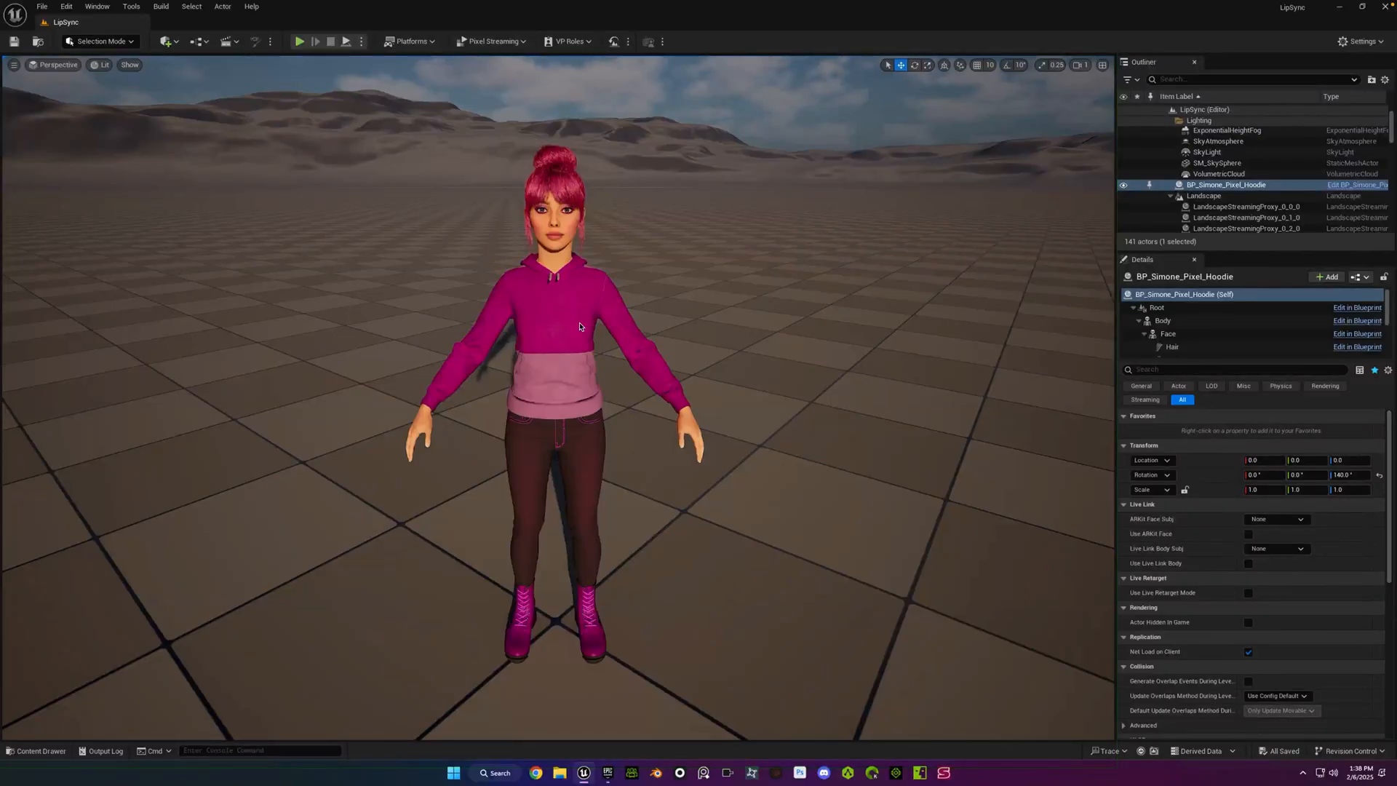
Open Quixel Bridge from the Content Drawer's Add menu and dismiss the Megascans announcement
left_click(37, 749)
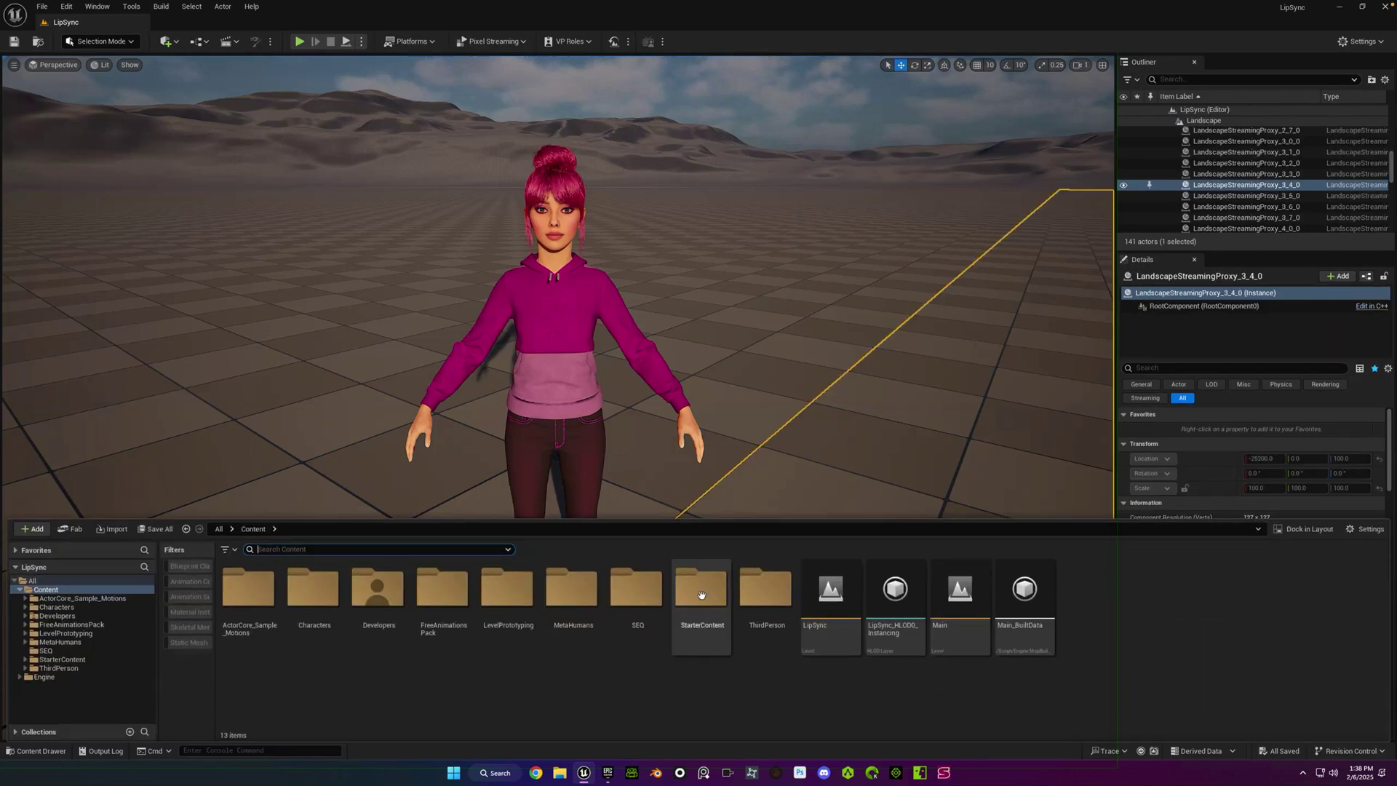
left_click(35, 528)
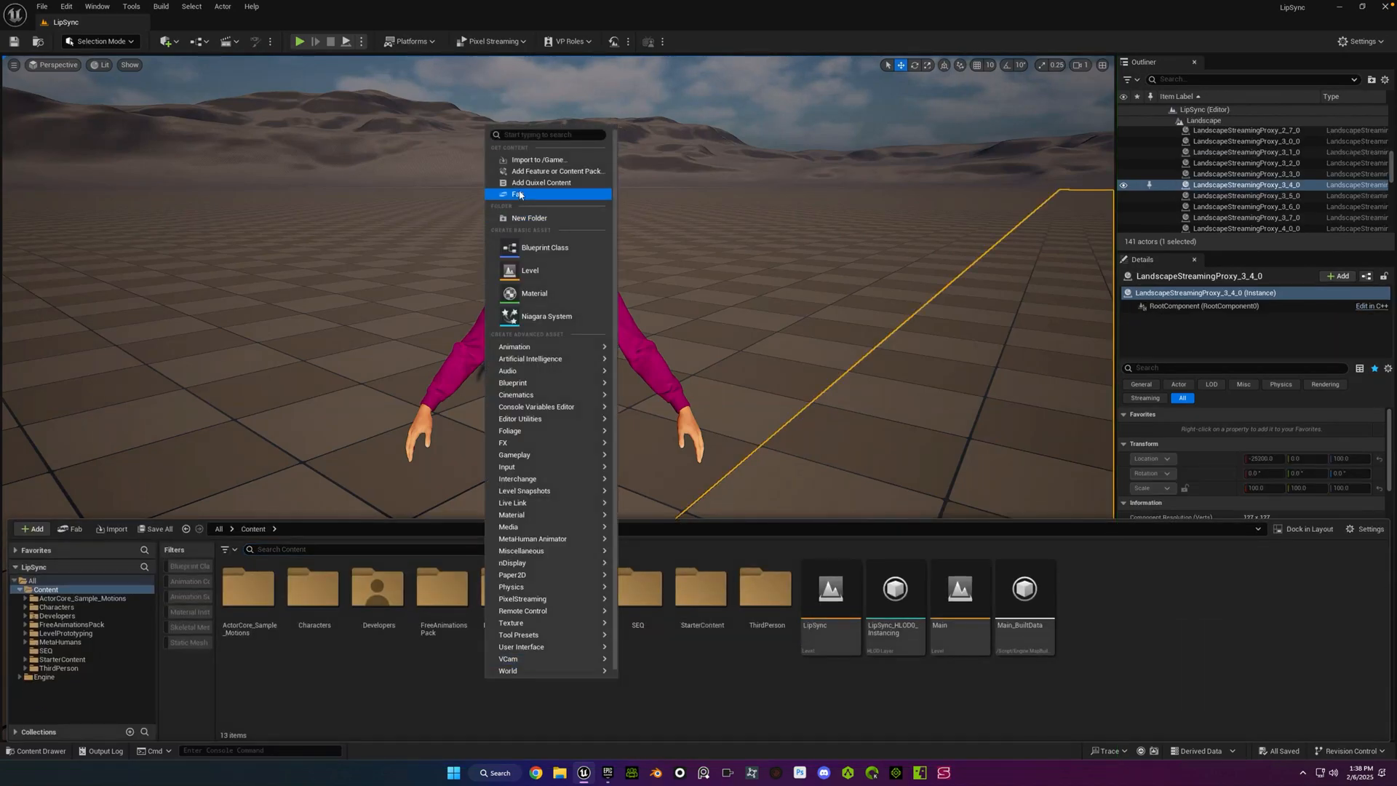
left_click(540, 183)
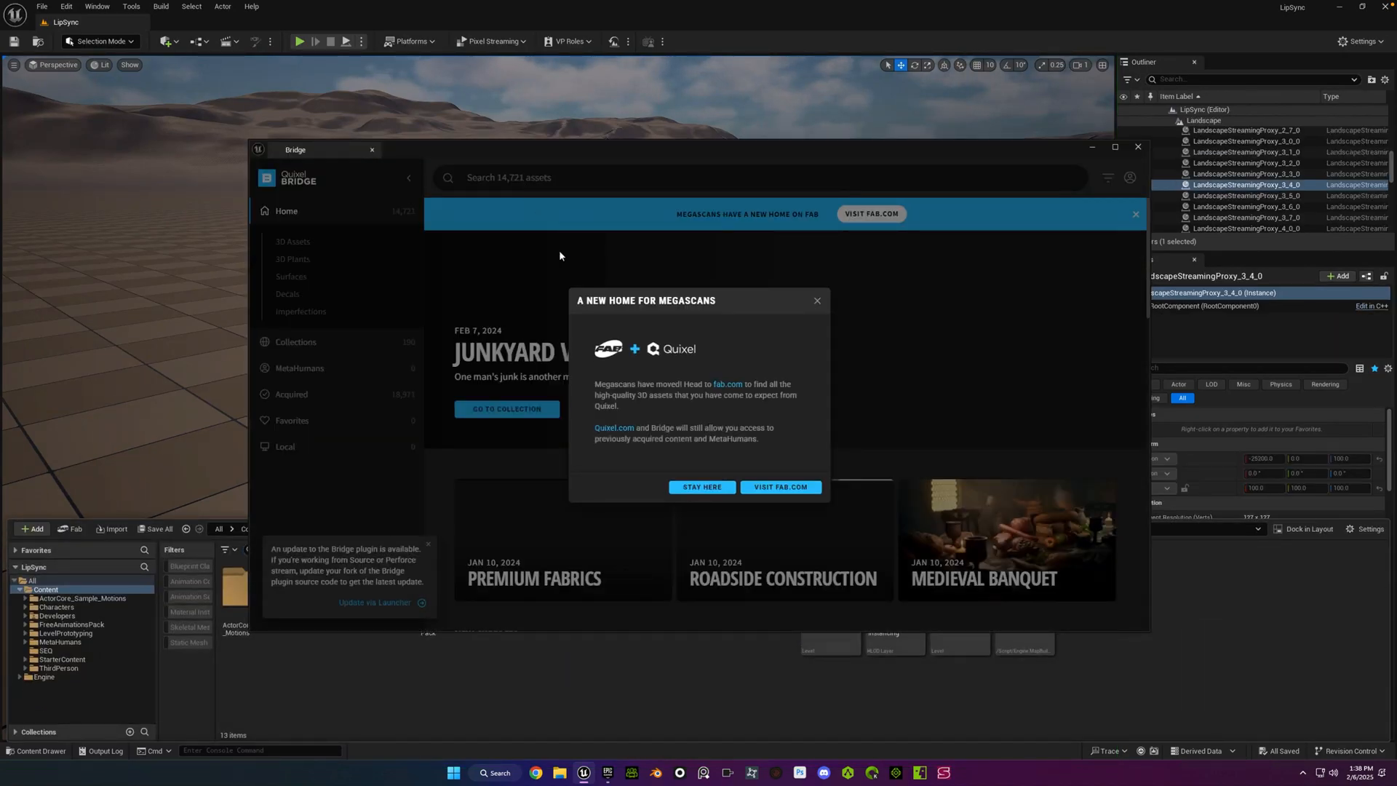
left_click(702, 486)
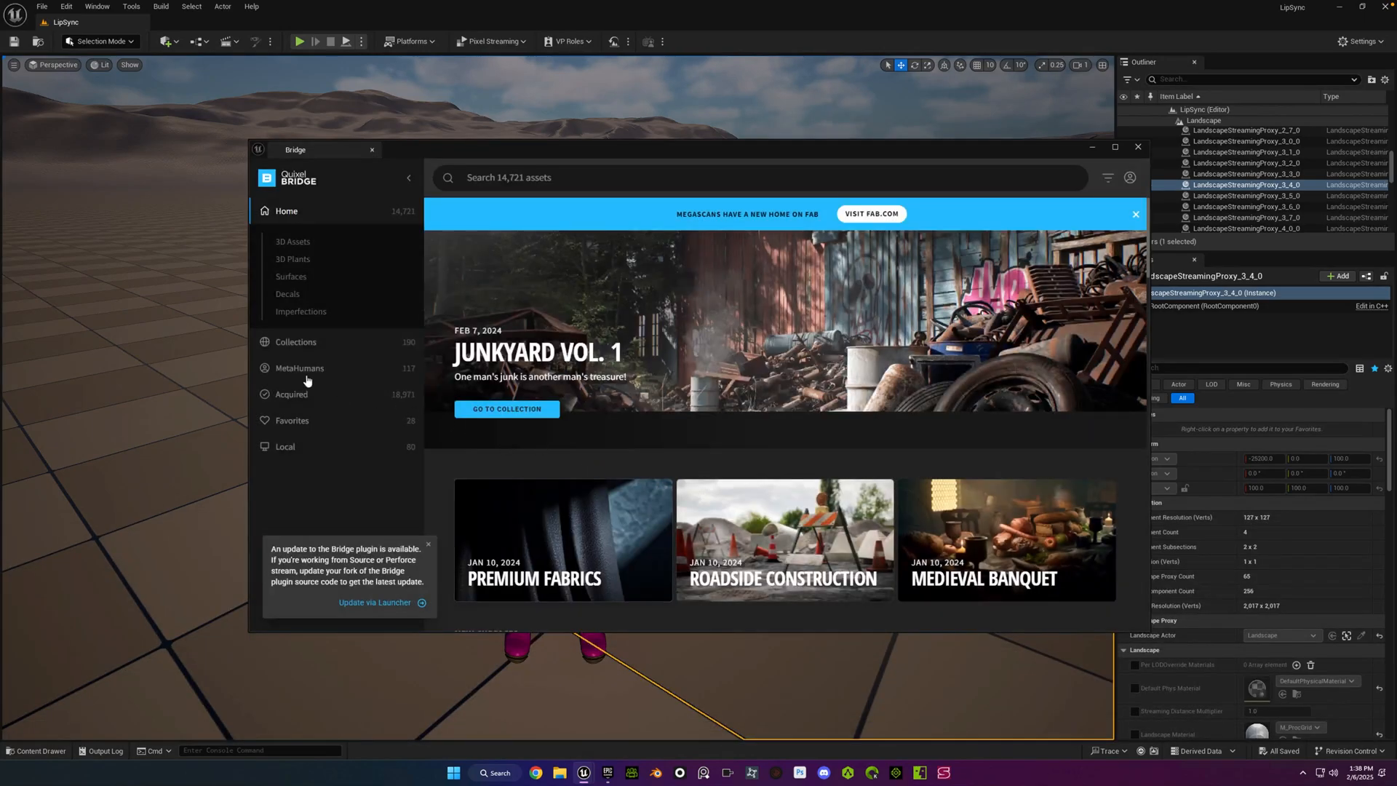
Add Simone_Pixel from MetaHumans > My MetaHumans to the project
left_click(299, 368)
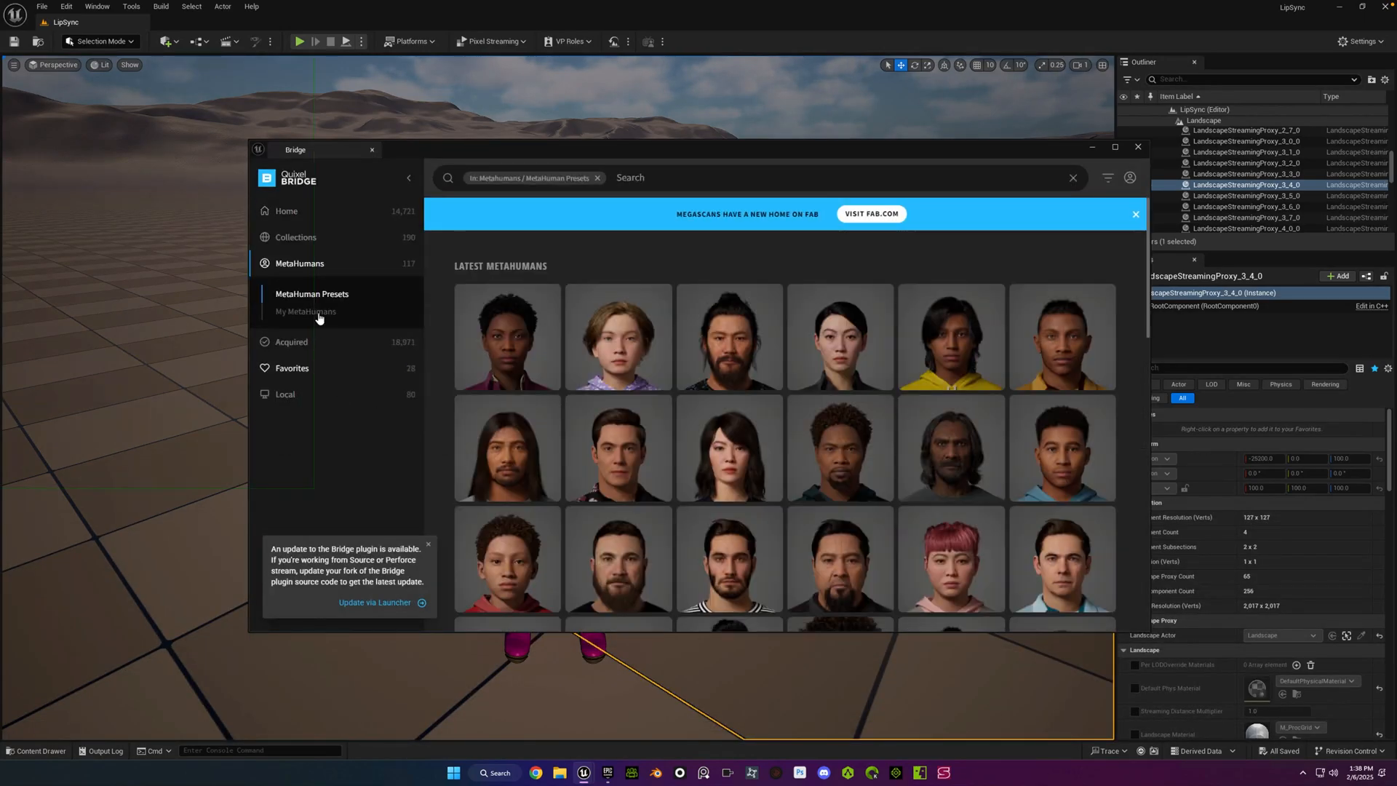
left_click(305, 311)
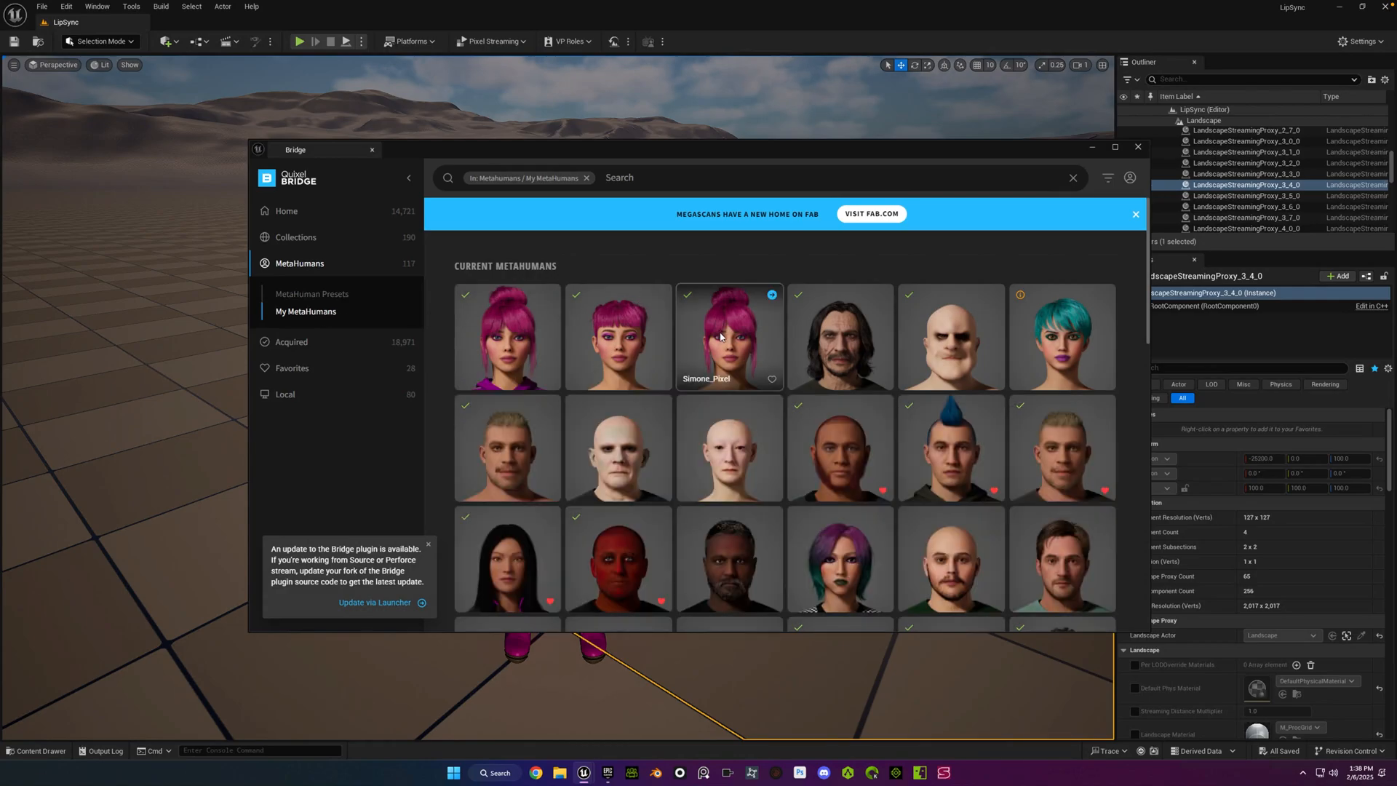
left_click(729, 336)
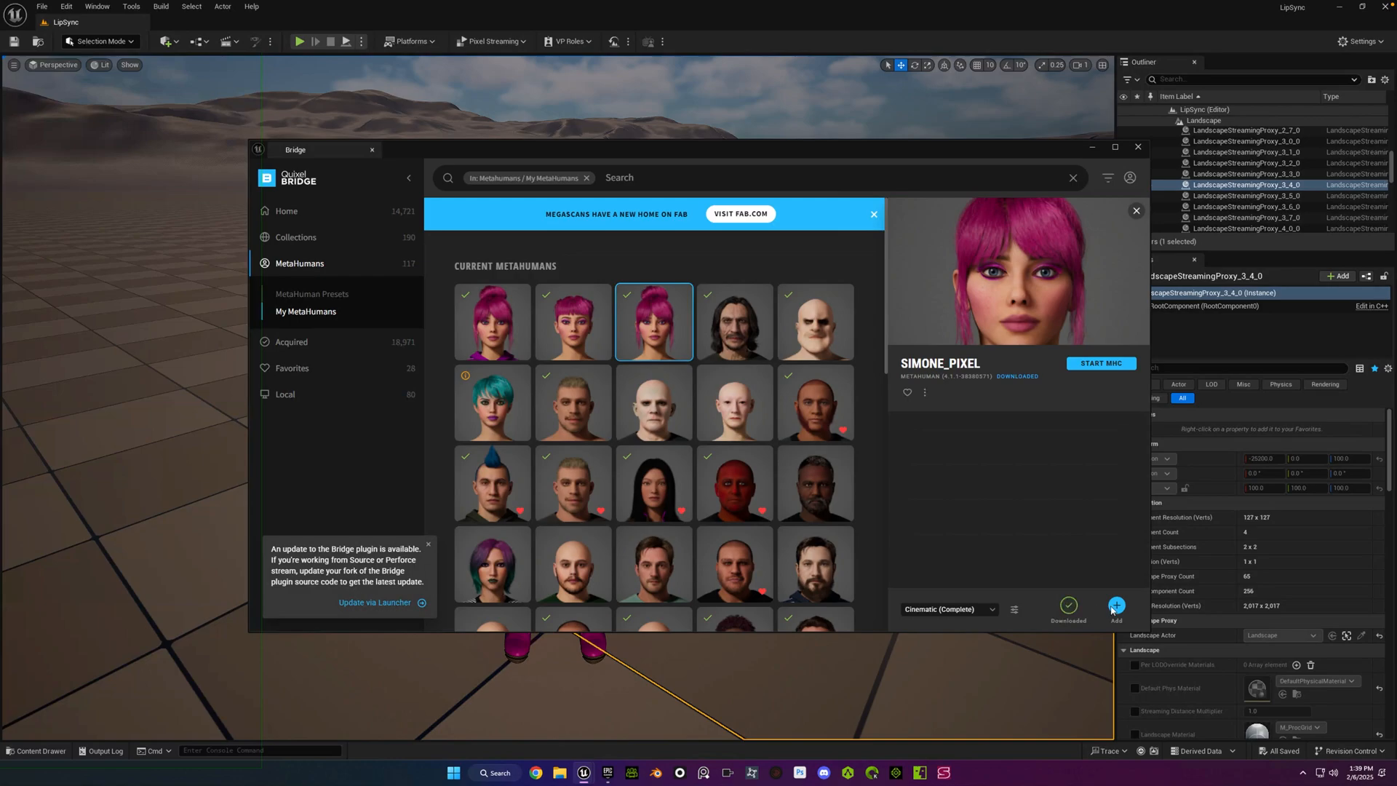
left_click(1115, 606)
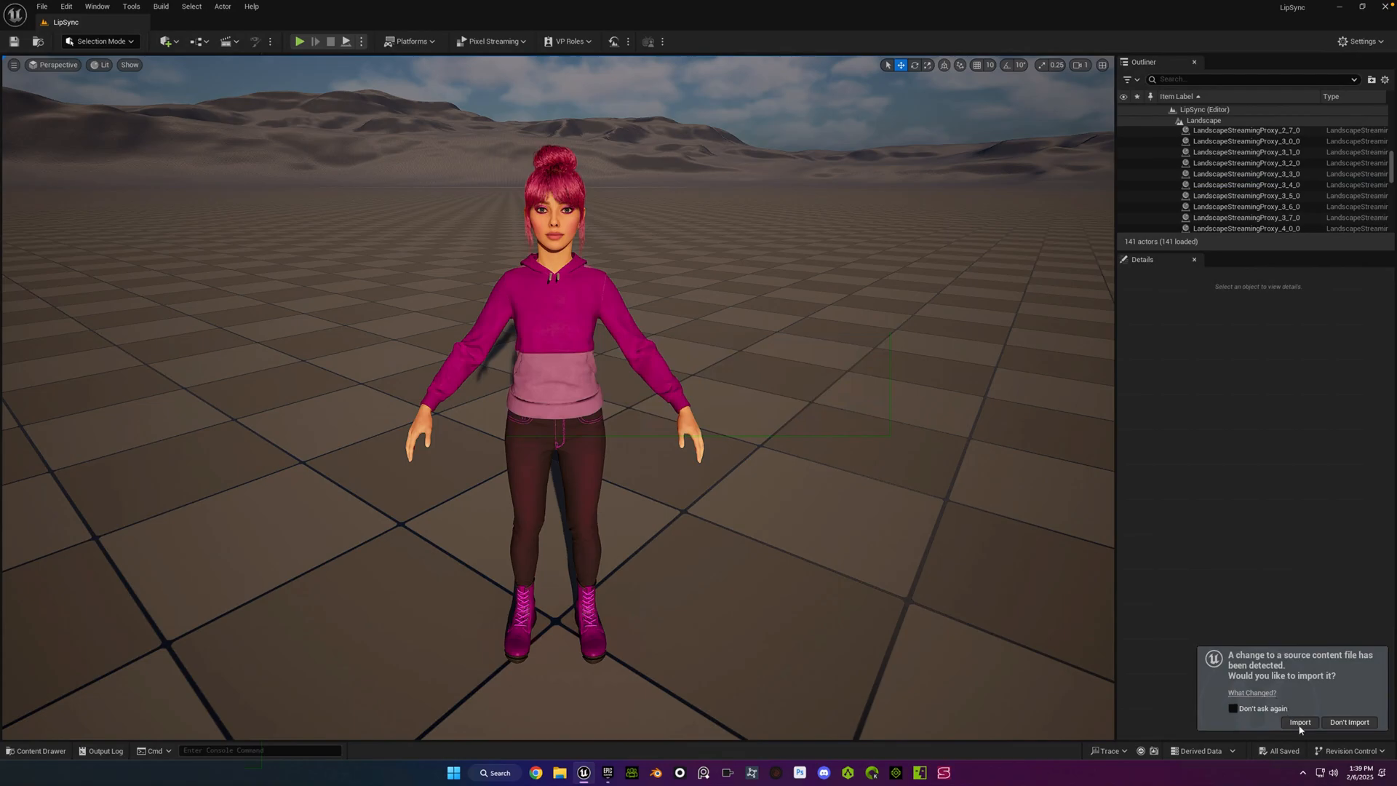
Accept importing the changed Simone_Pixel source file
left_click(1297, 722)
type("simone")
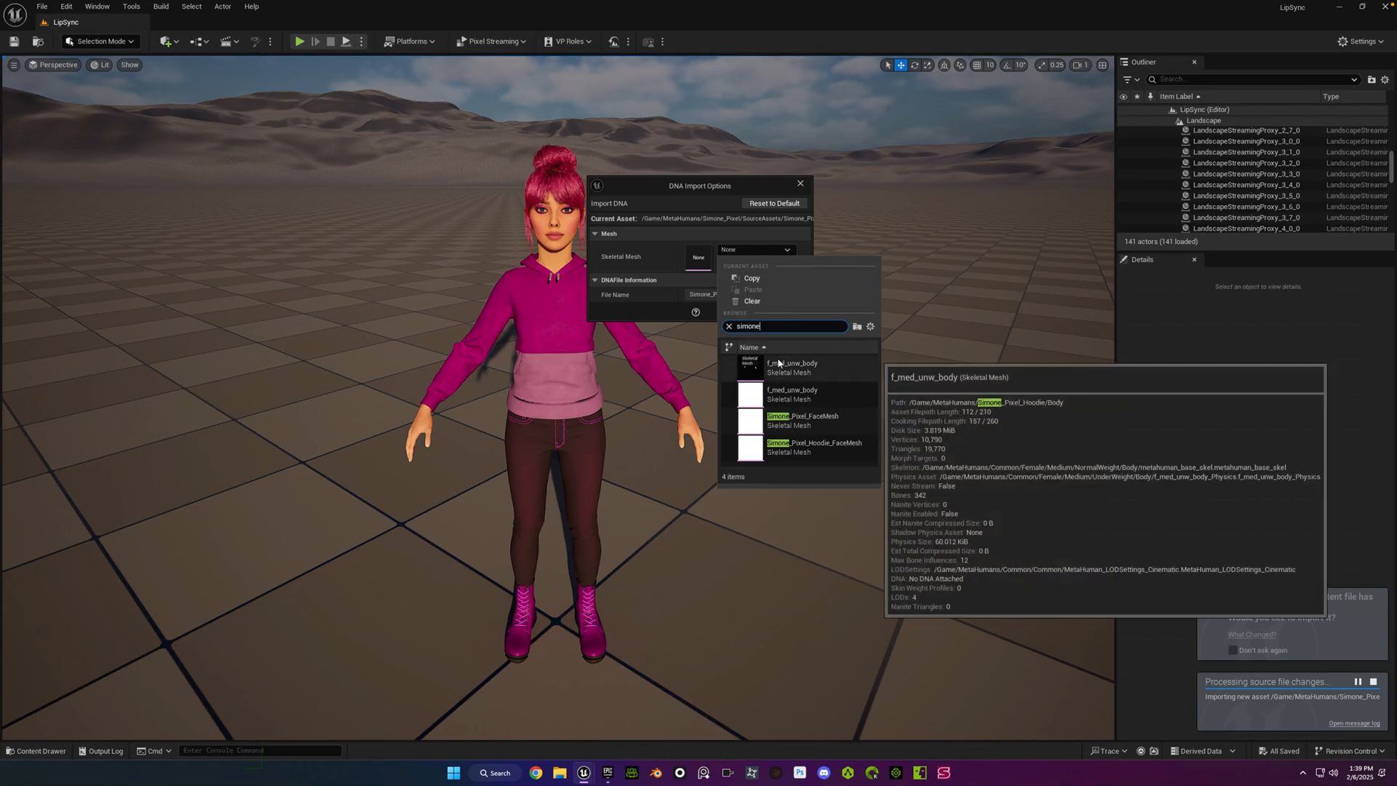
mouse_move(780, 393)
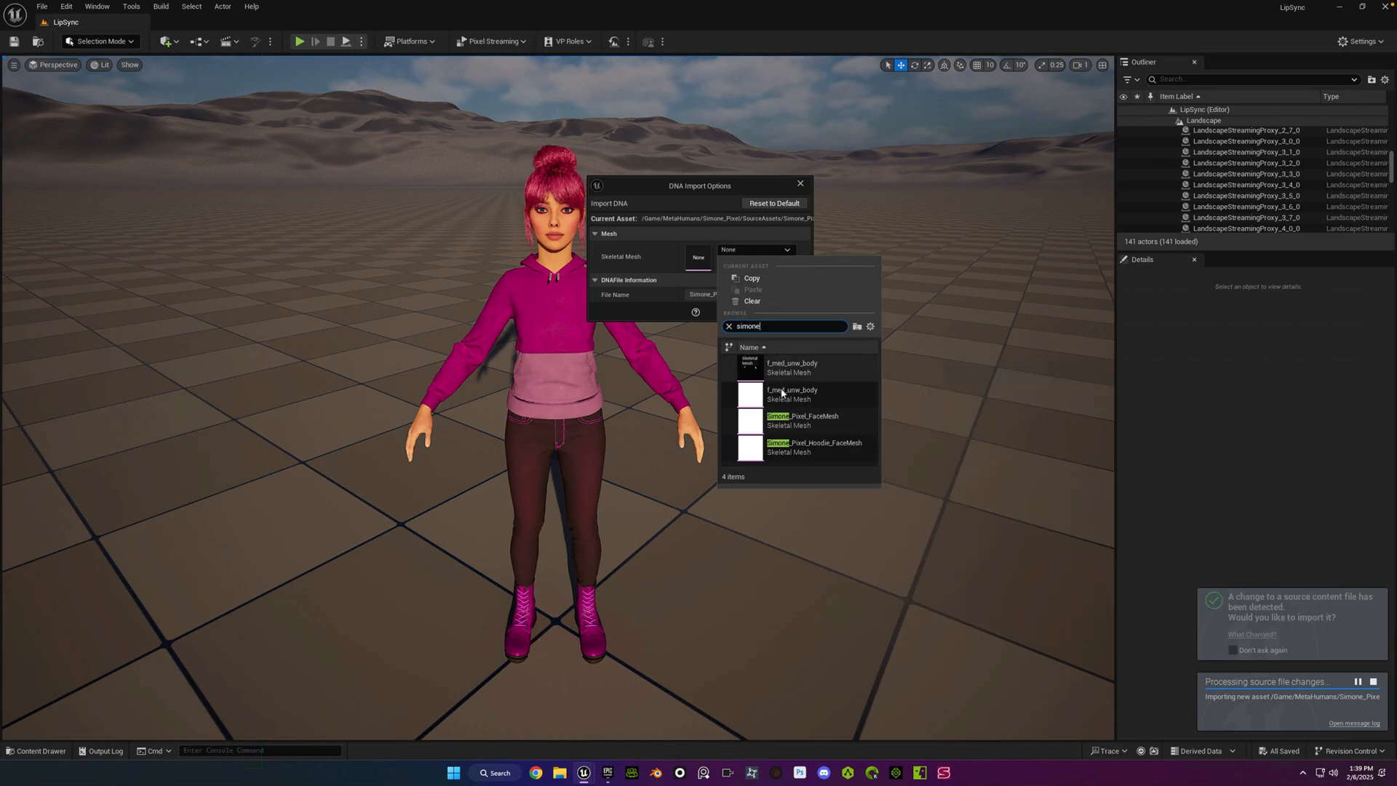
mouse_move(790, 393)
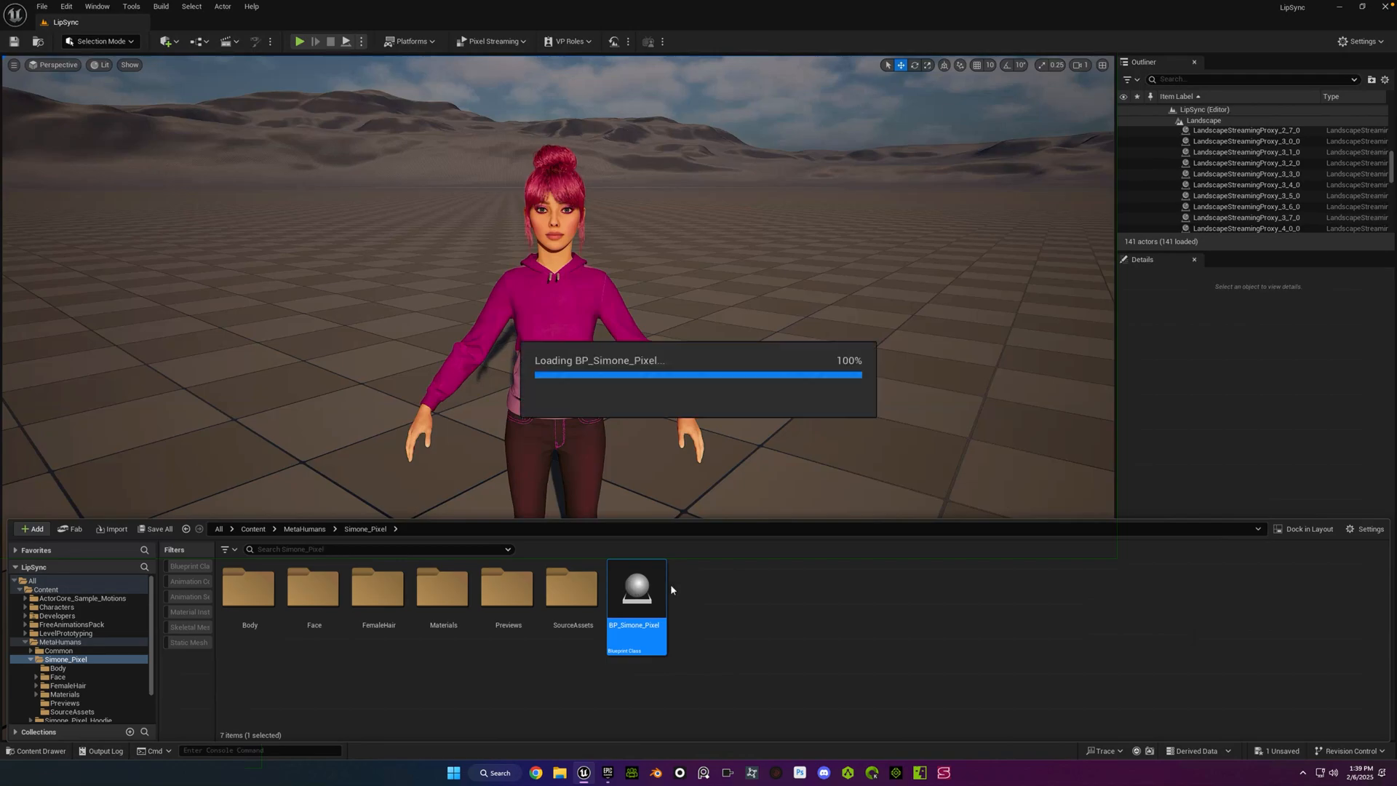
Open BP_Simone_Pixel, enable its missing plugins, save assets, and show Simone in the maximised viewport
double_click(634, 587)
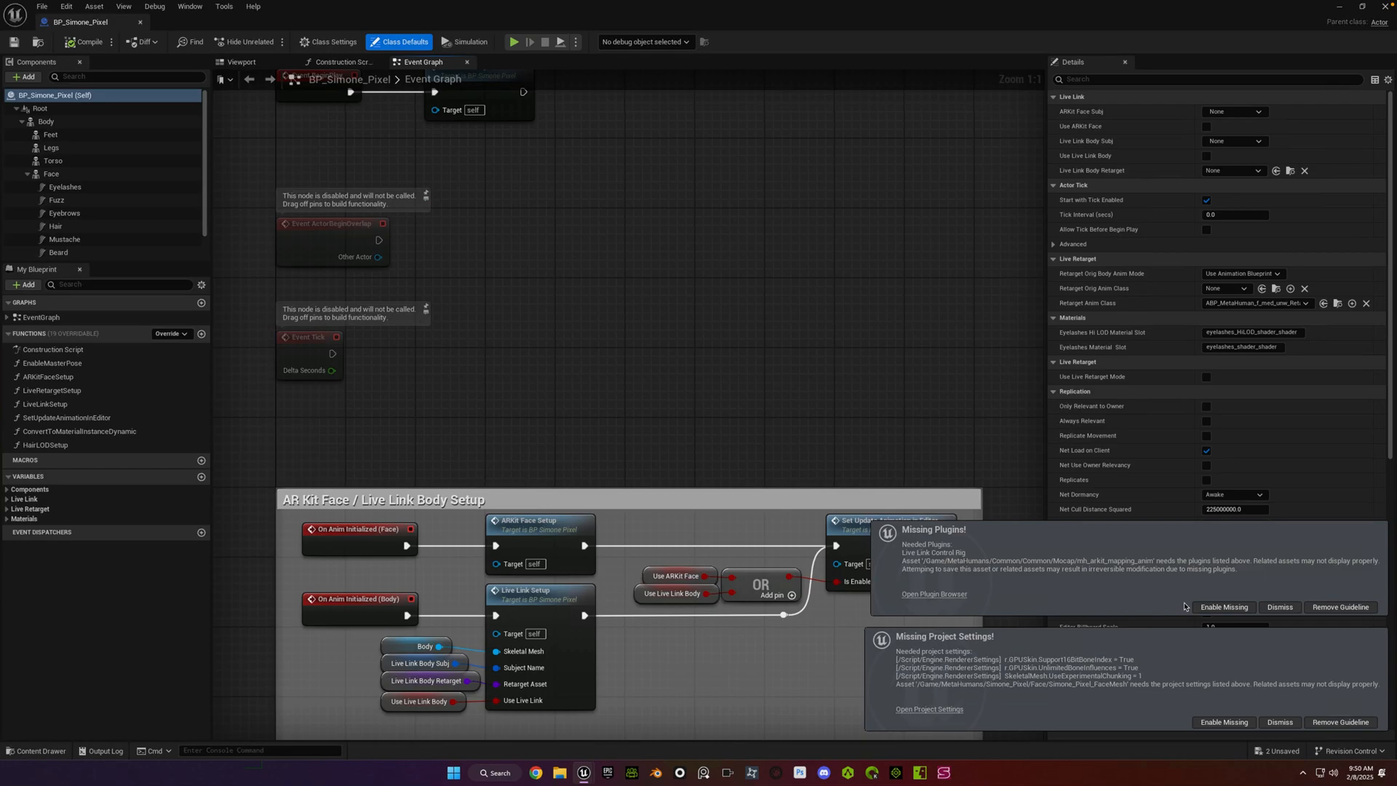
left_click(1278, 607)
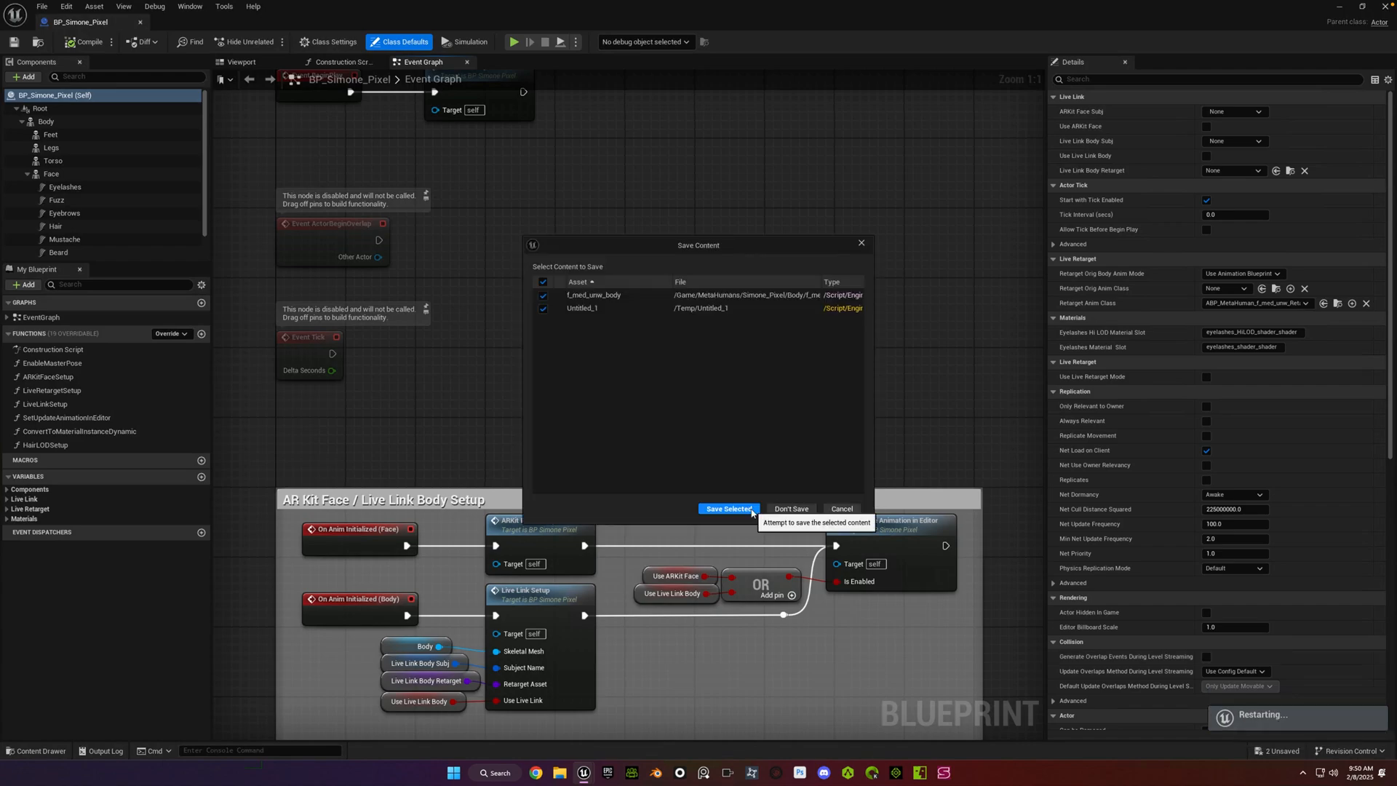
left_click(726, 508)
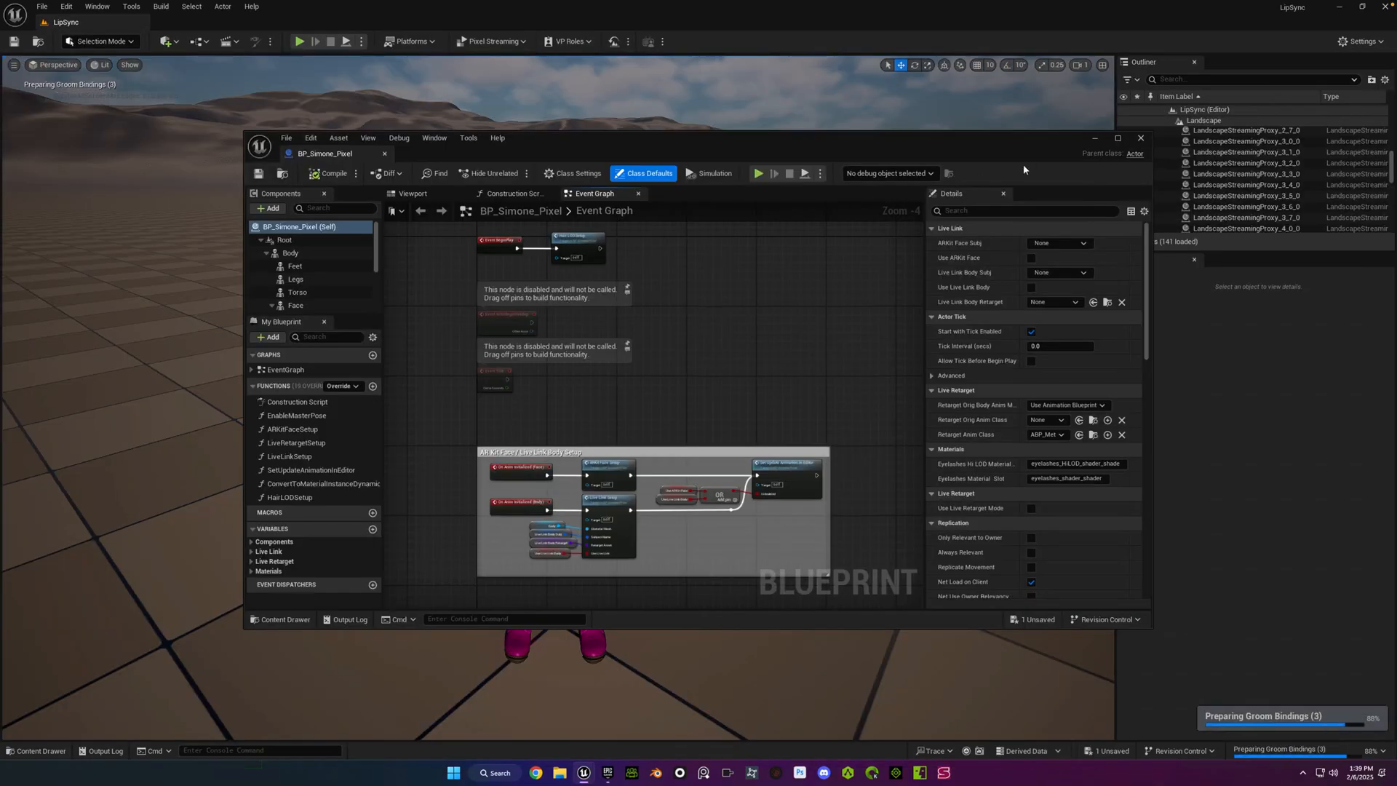
left_click(1116, 138)
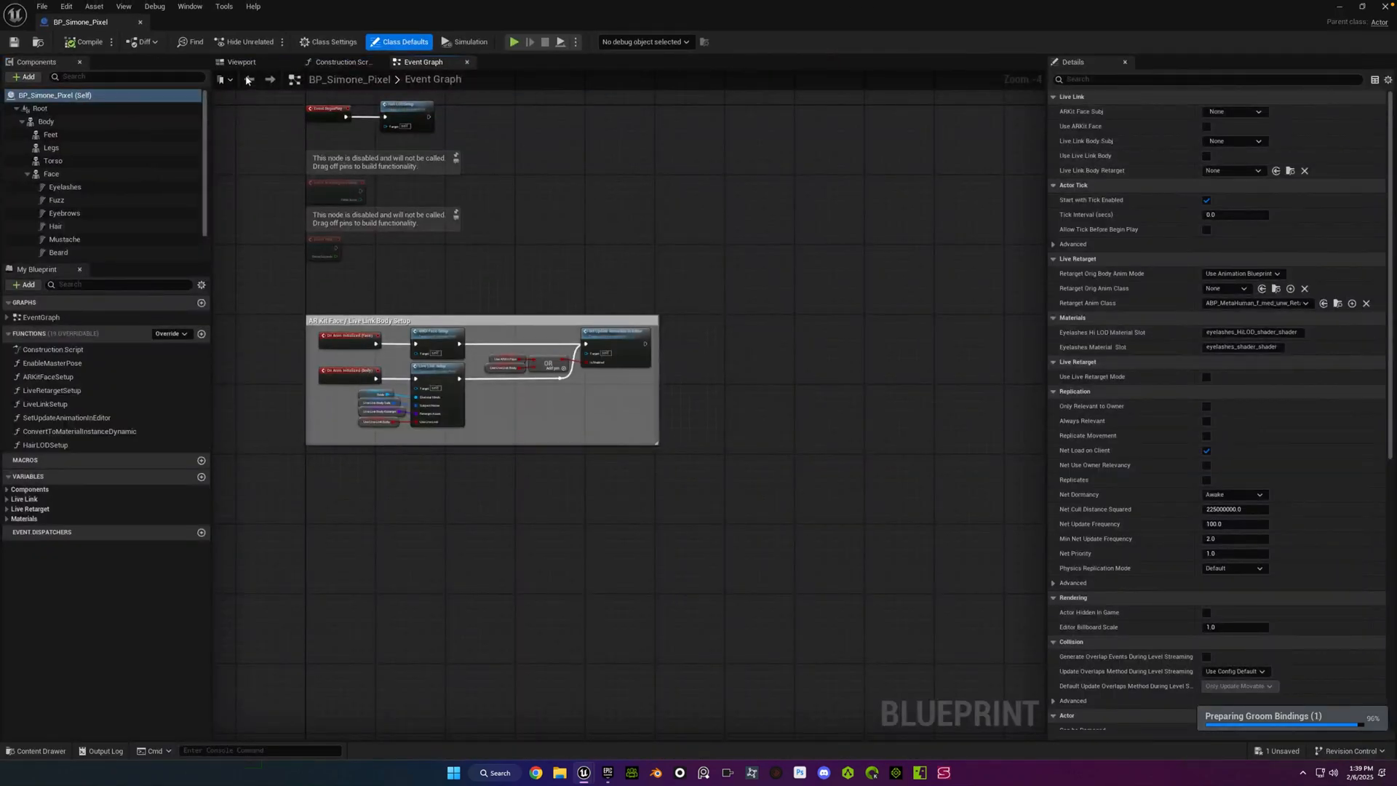
left_click(242, 61)
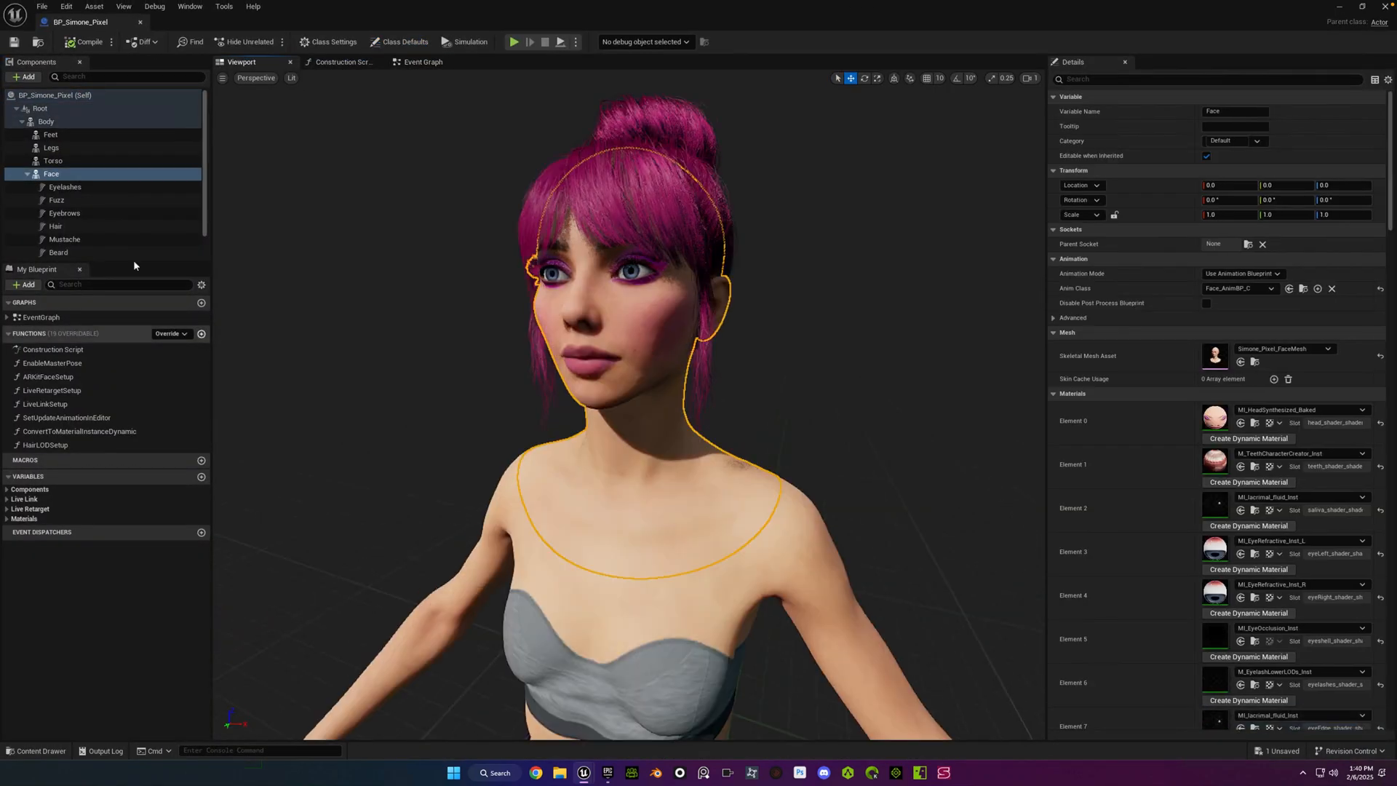
mouse_move(202, 180)
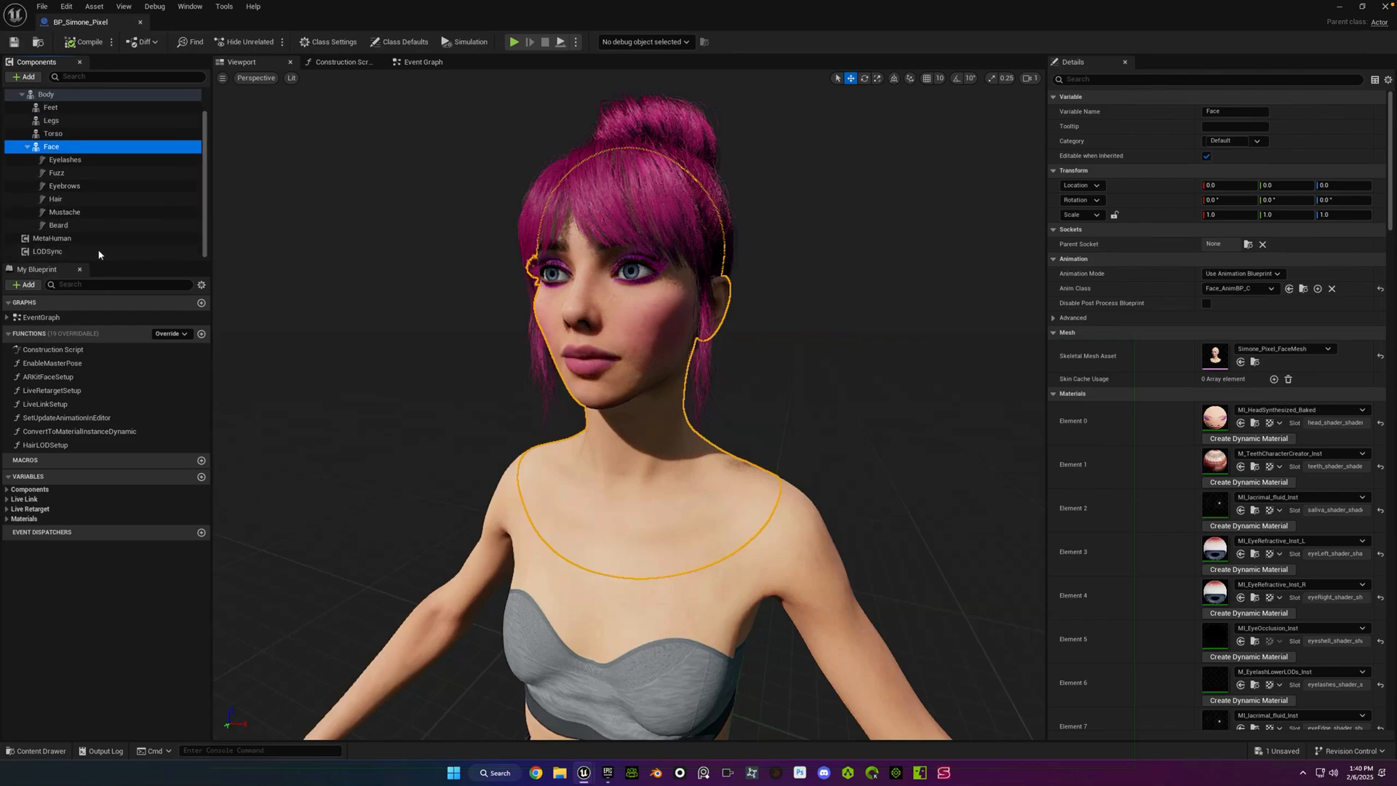
Select the LODSync component and save the BP_Simone_Pixel blueprint
left_click(47, 251)
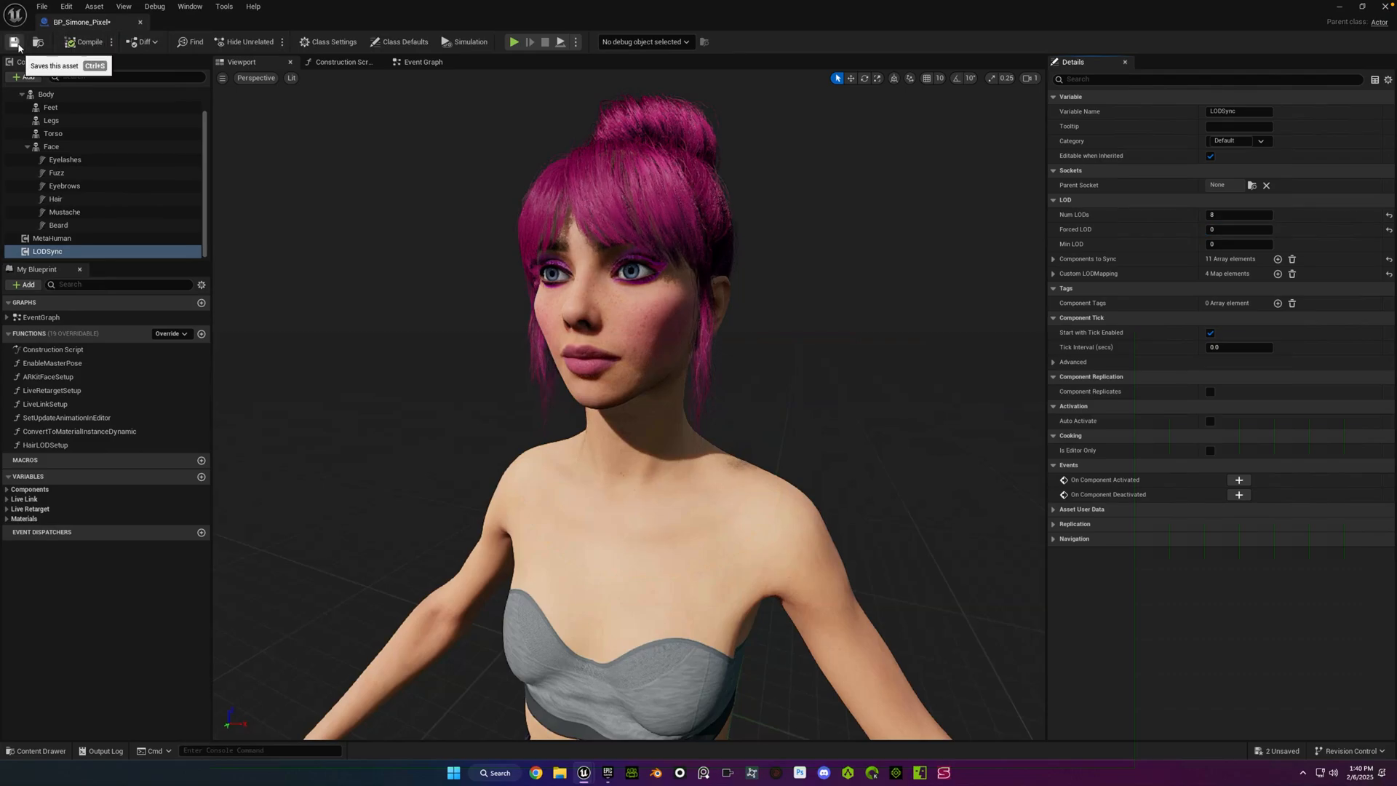
left_click(51, 120)
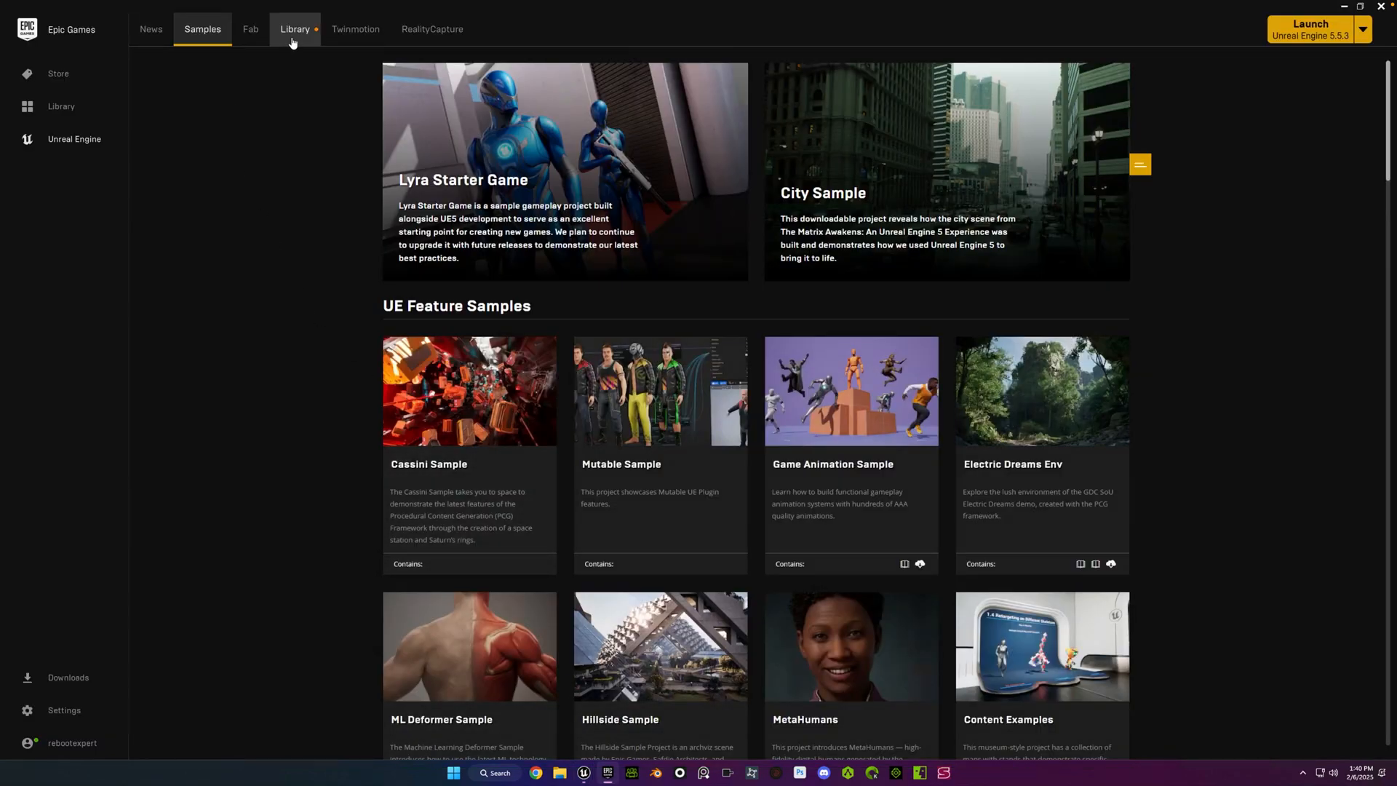
Find Workbrand Techwear in the Library and target the LipSync project at version 5.4
left_click(295, 28)
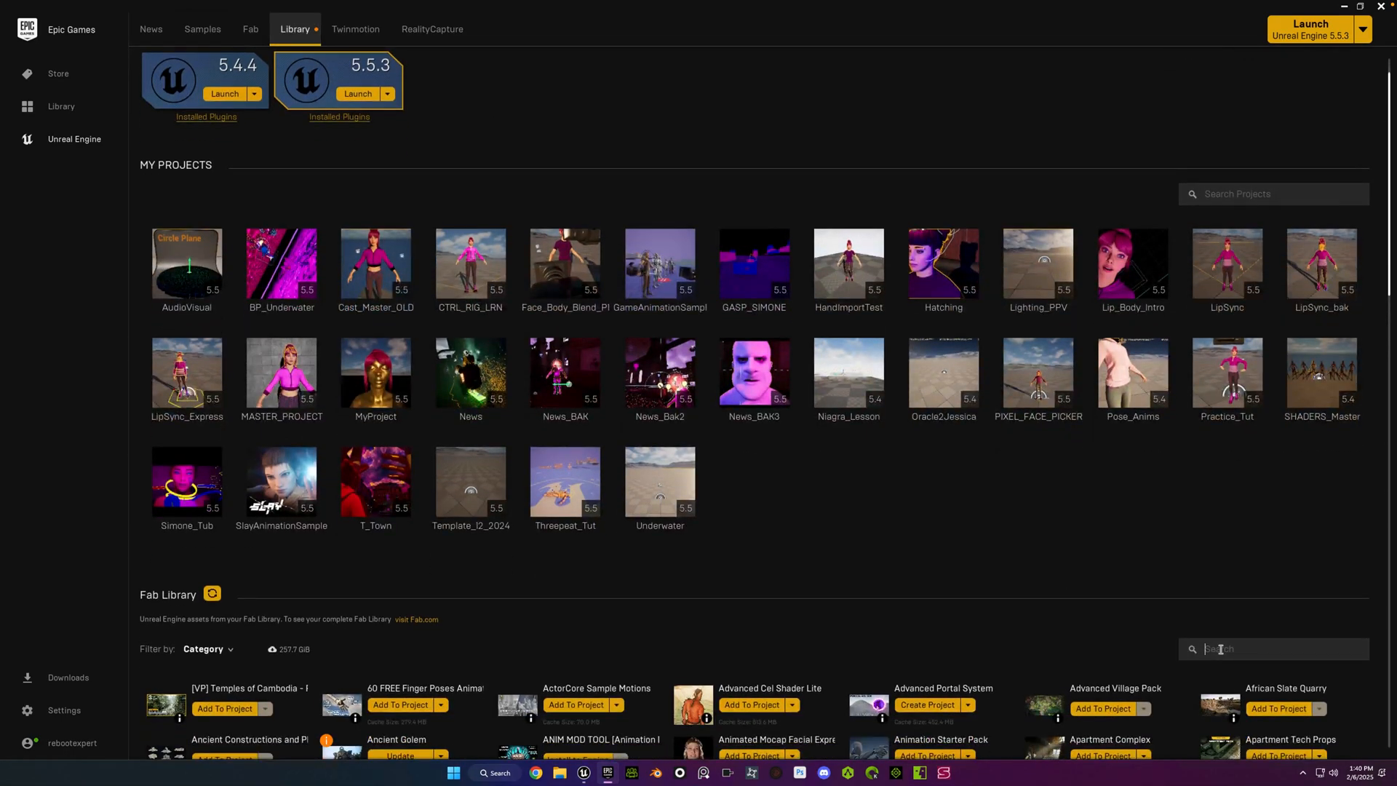
type("workbrand")
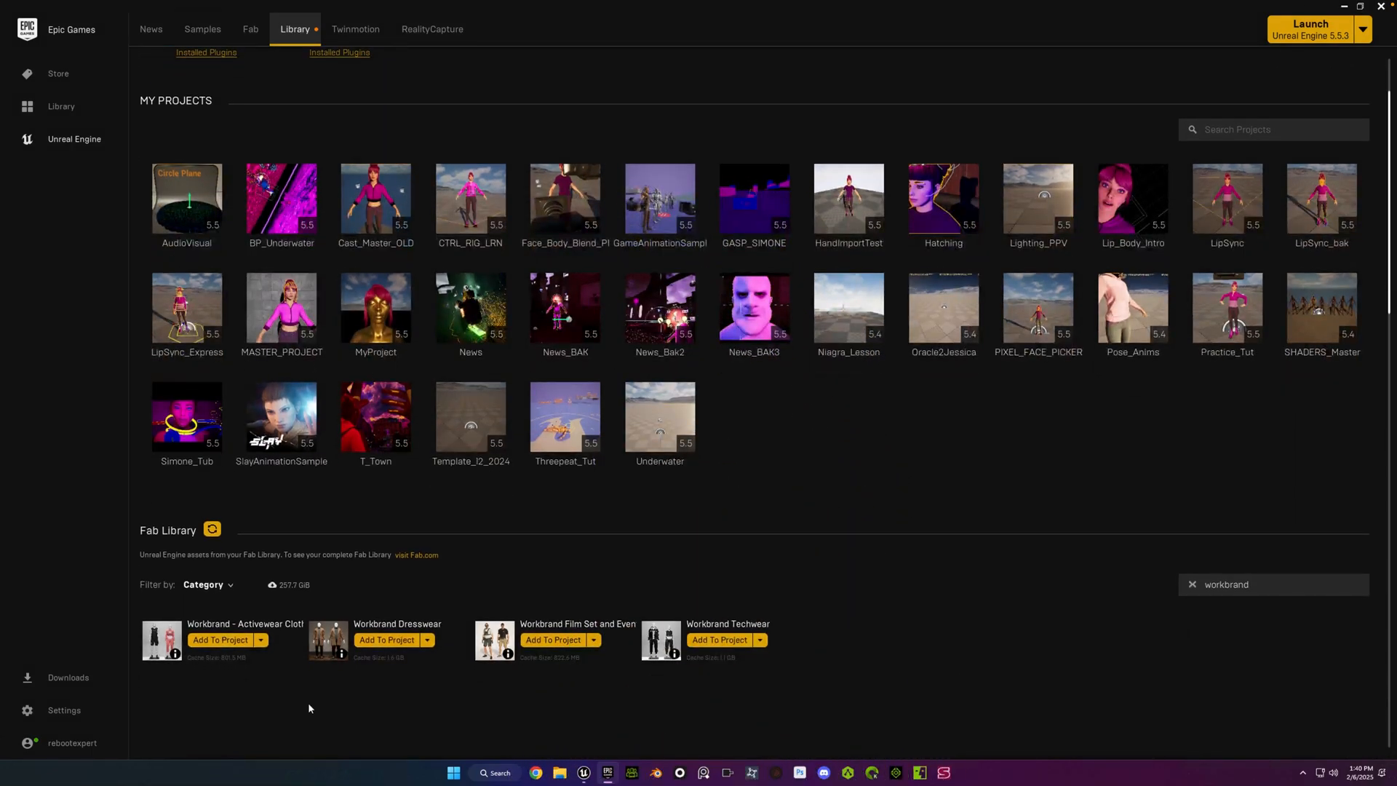
left_click(1246, 584)
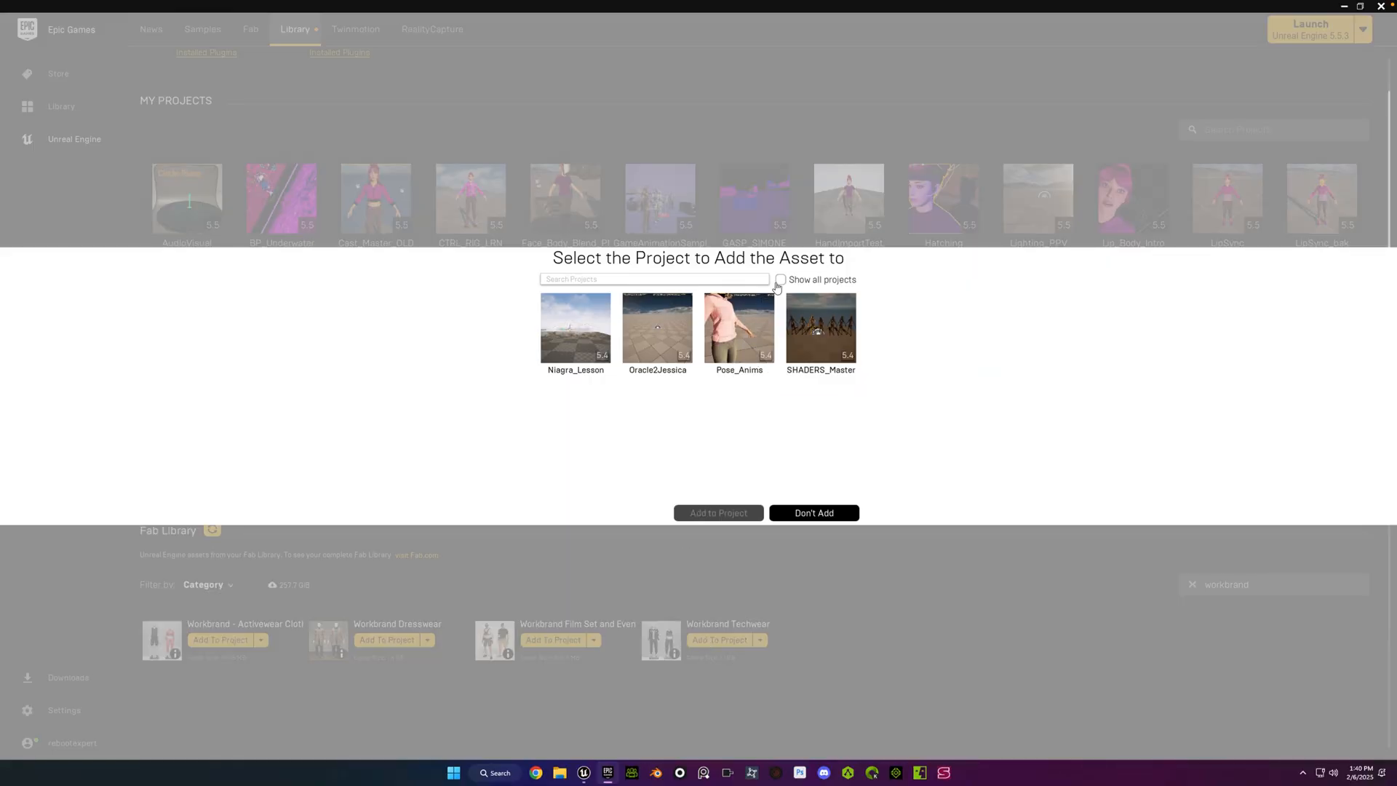
left_click(779, 279)
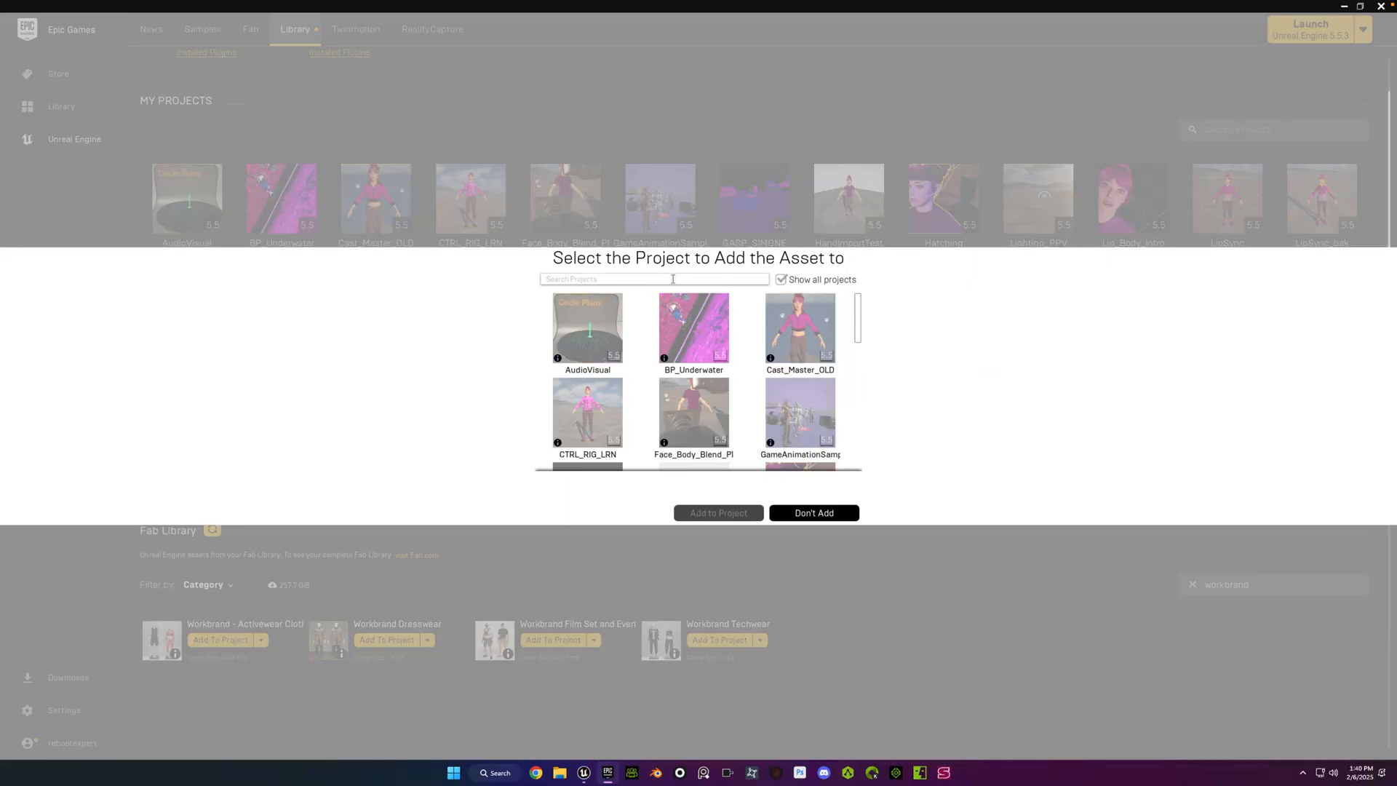
type("lipsyn")
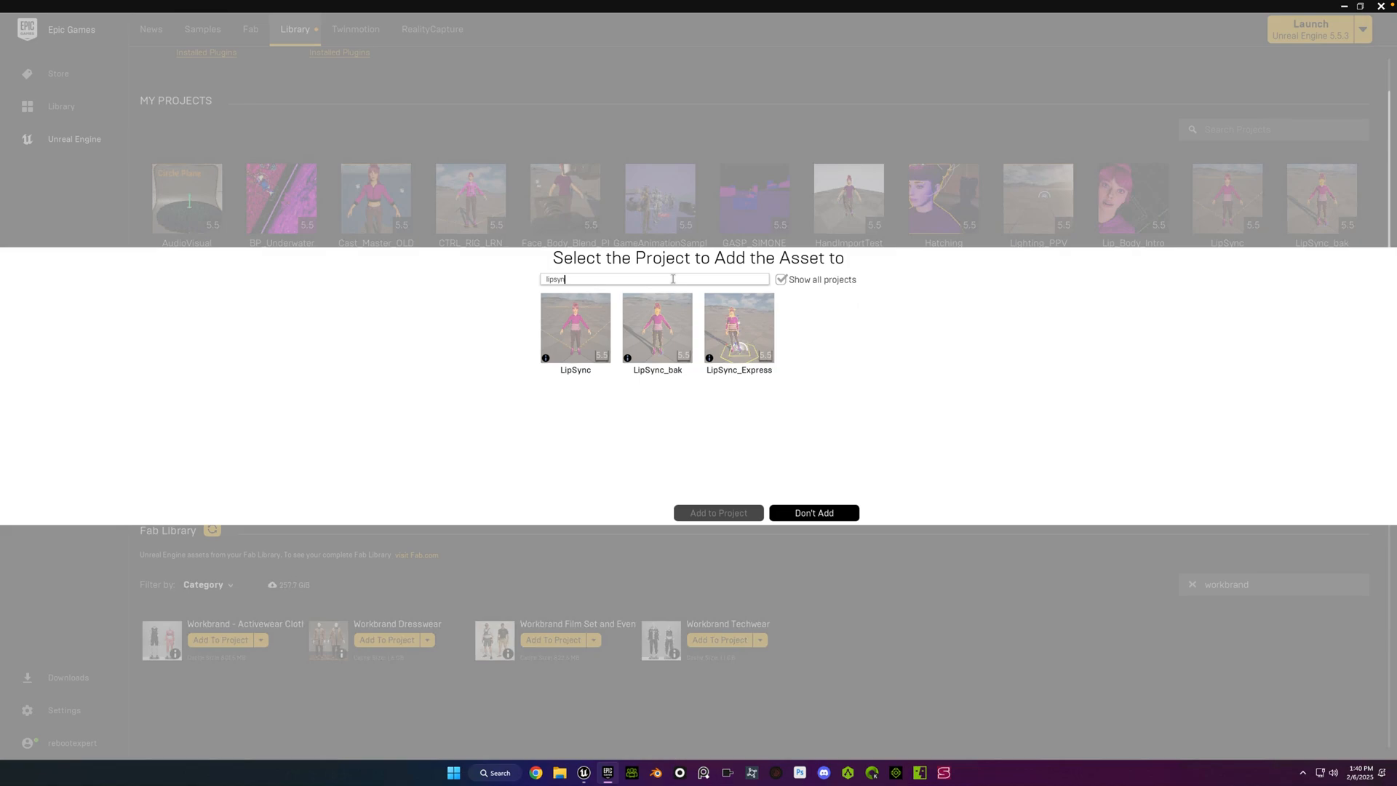
left_click(574, 327)
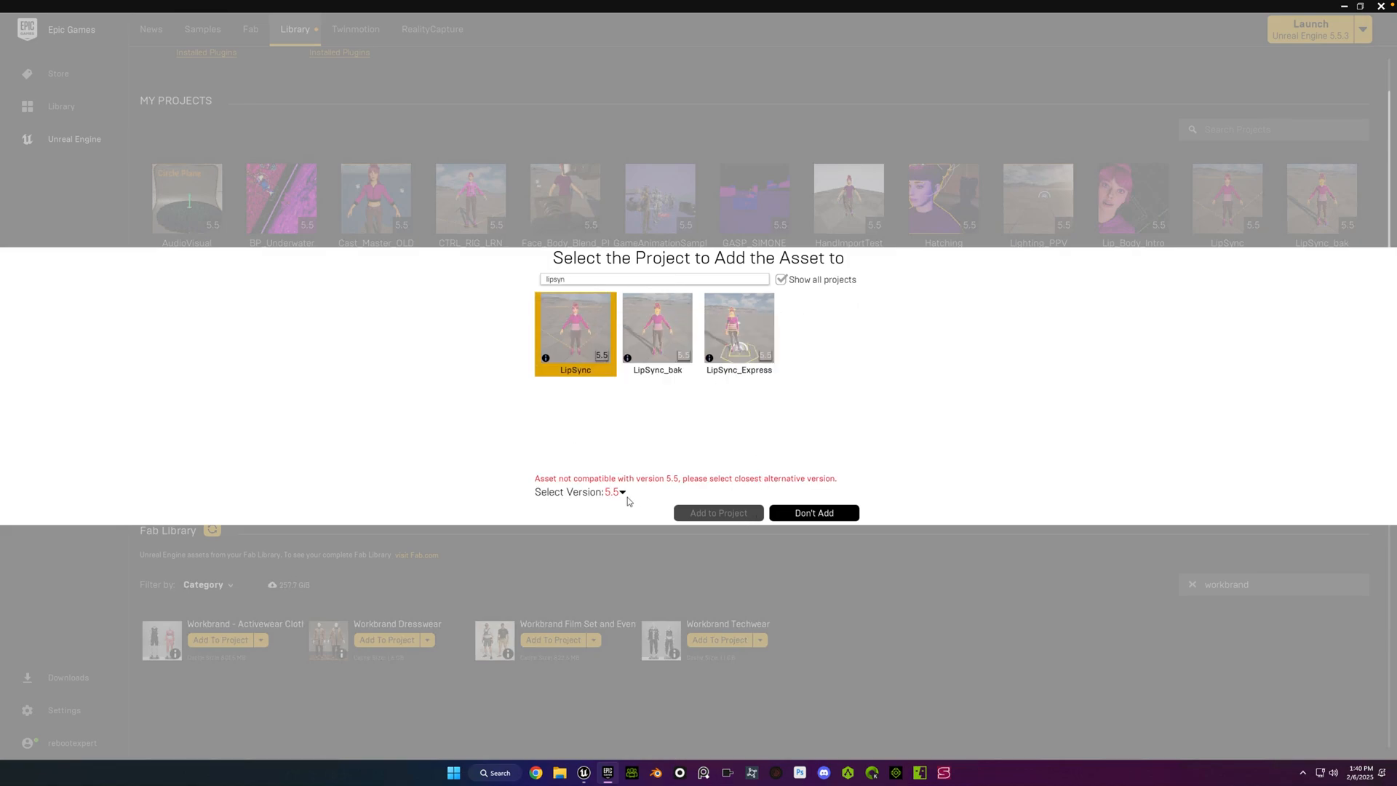
left_click(616, 491)
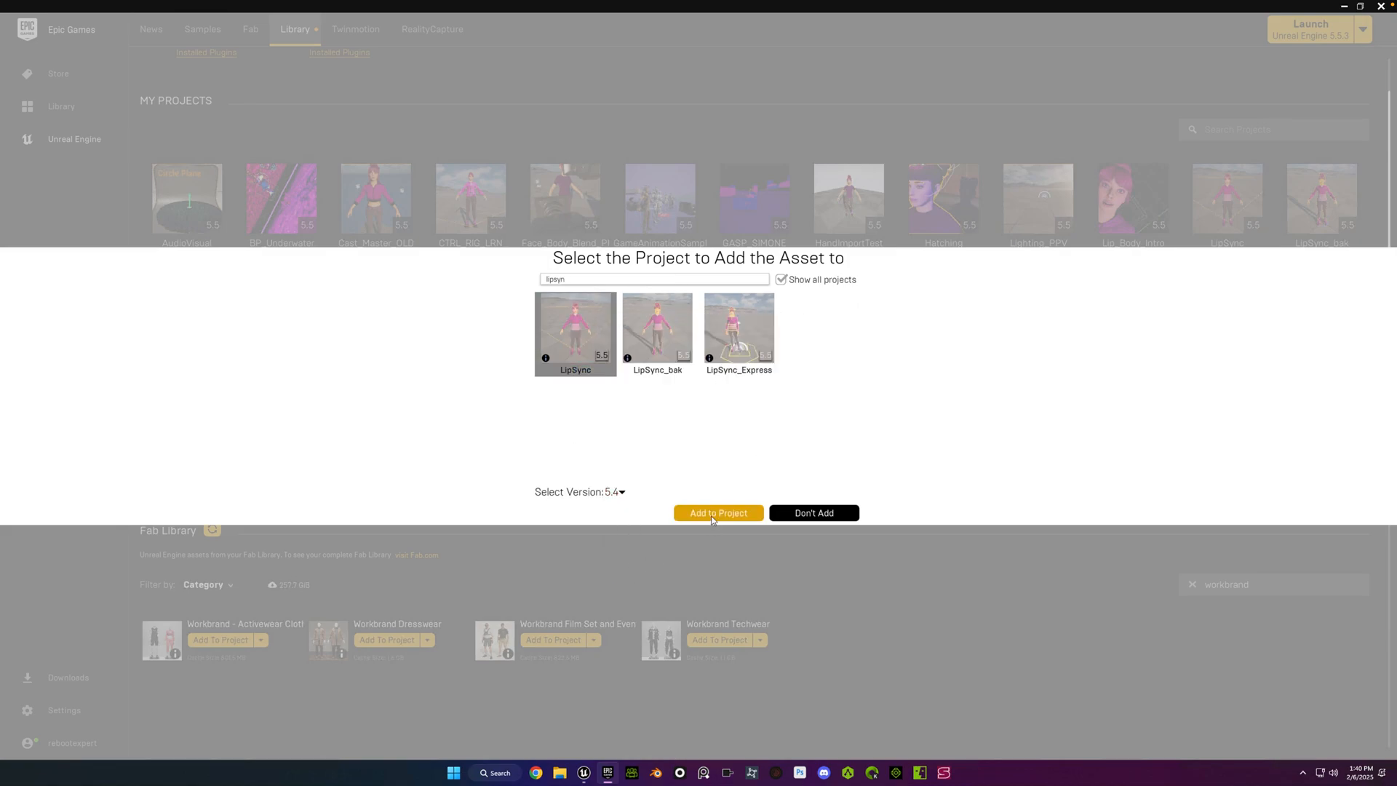
Add the techwear pack to LipSync and browse WB_Techwear > SkeletalMeshes > FTN in the Content Drawer
left_click(717, 512)
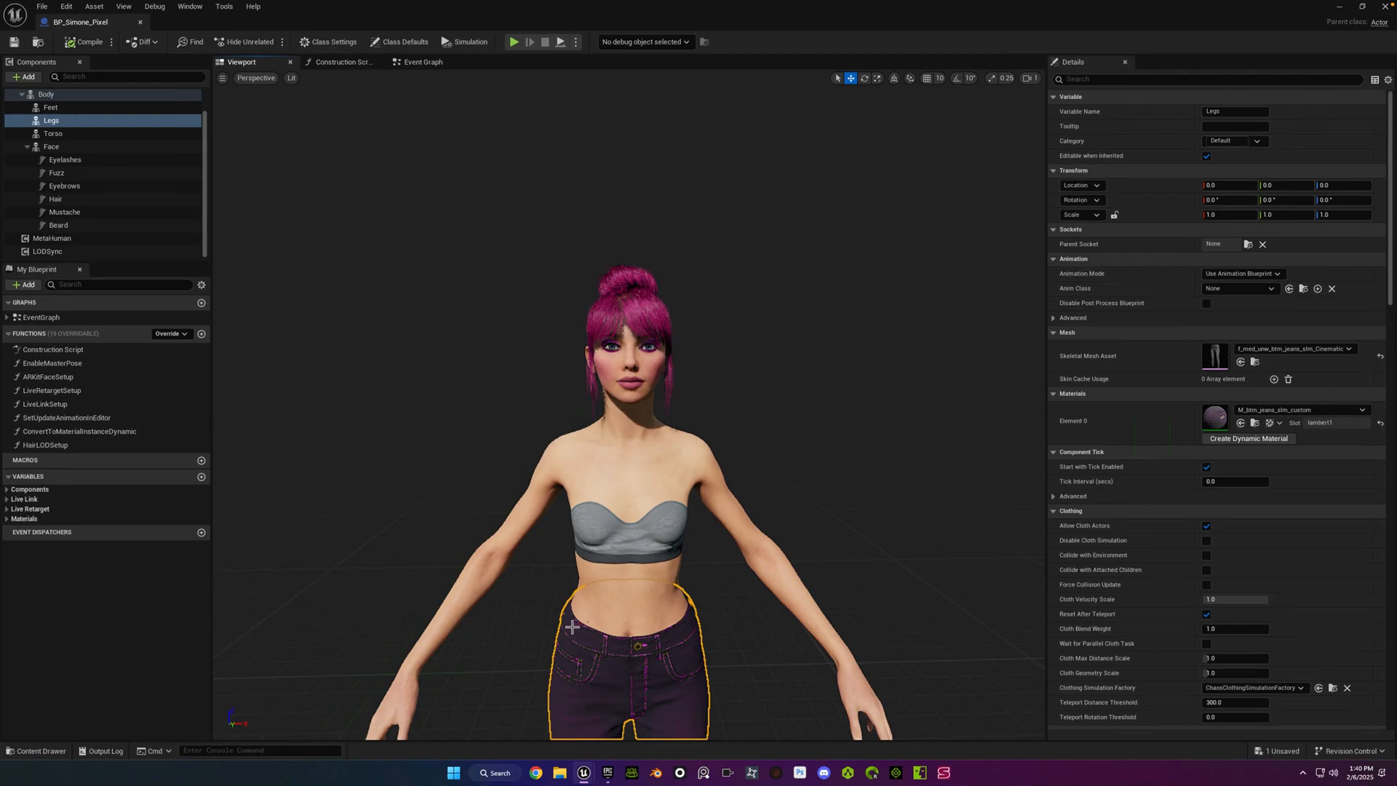
left_click(35, 750)
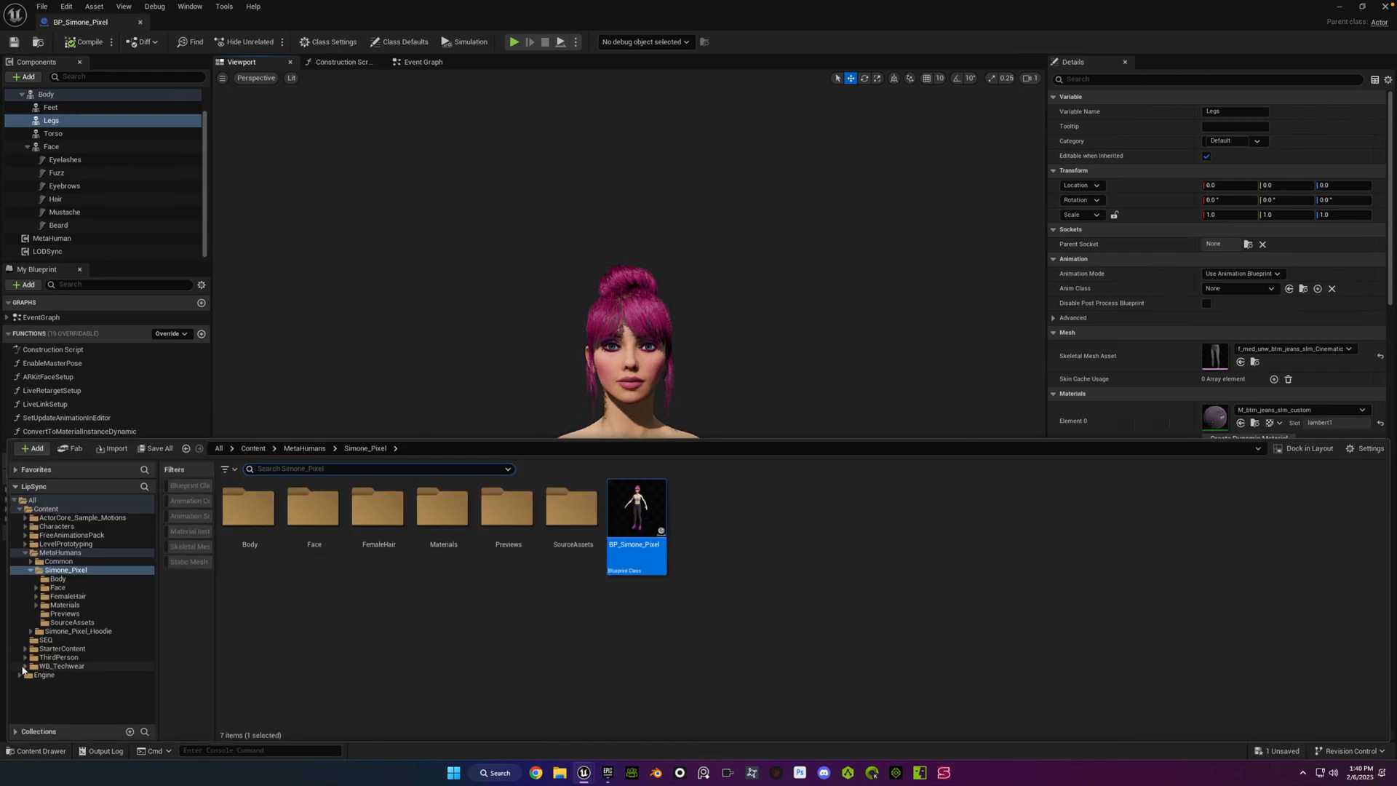
left_click(56, 683)
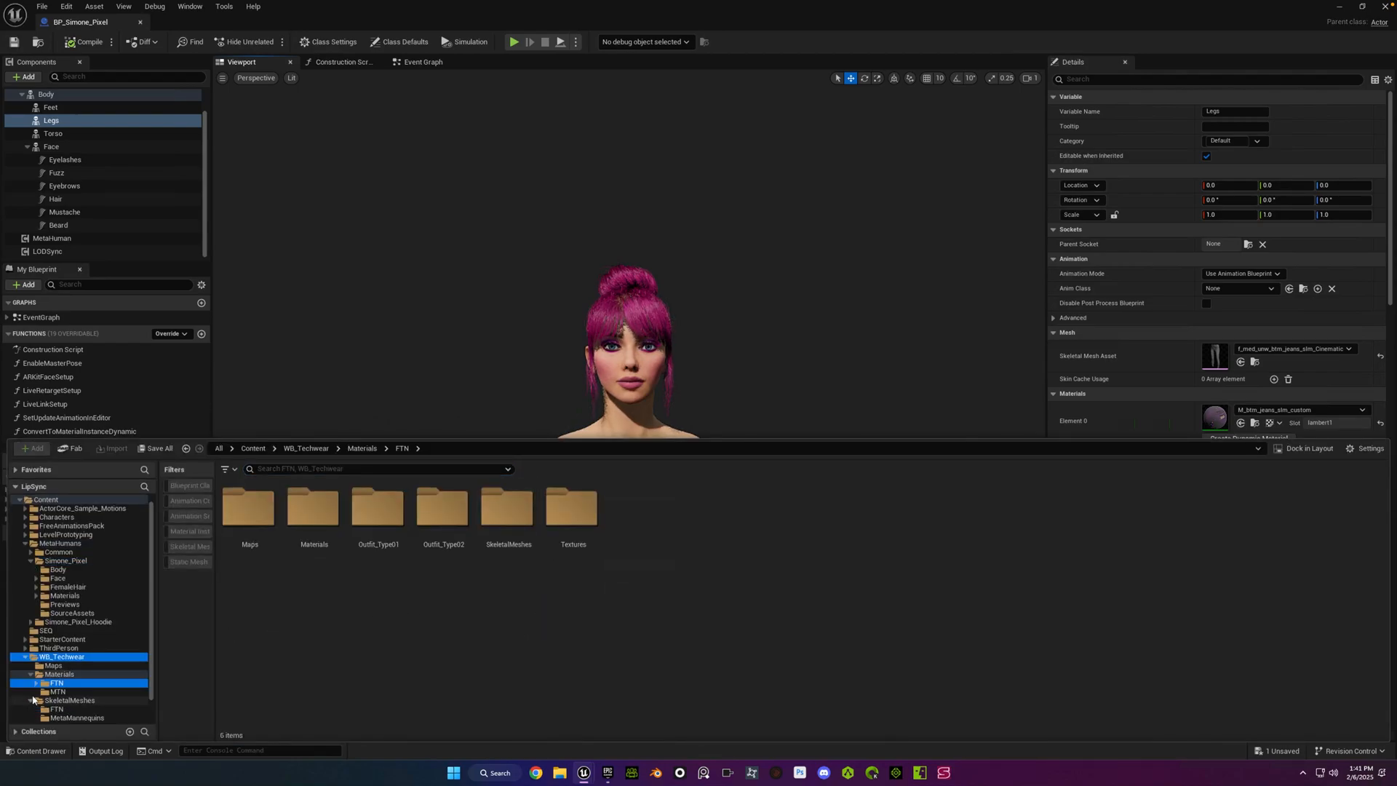
left_click(25, 700)
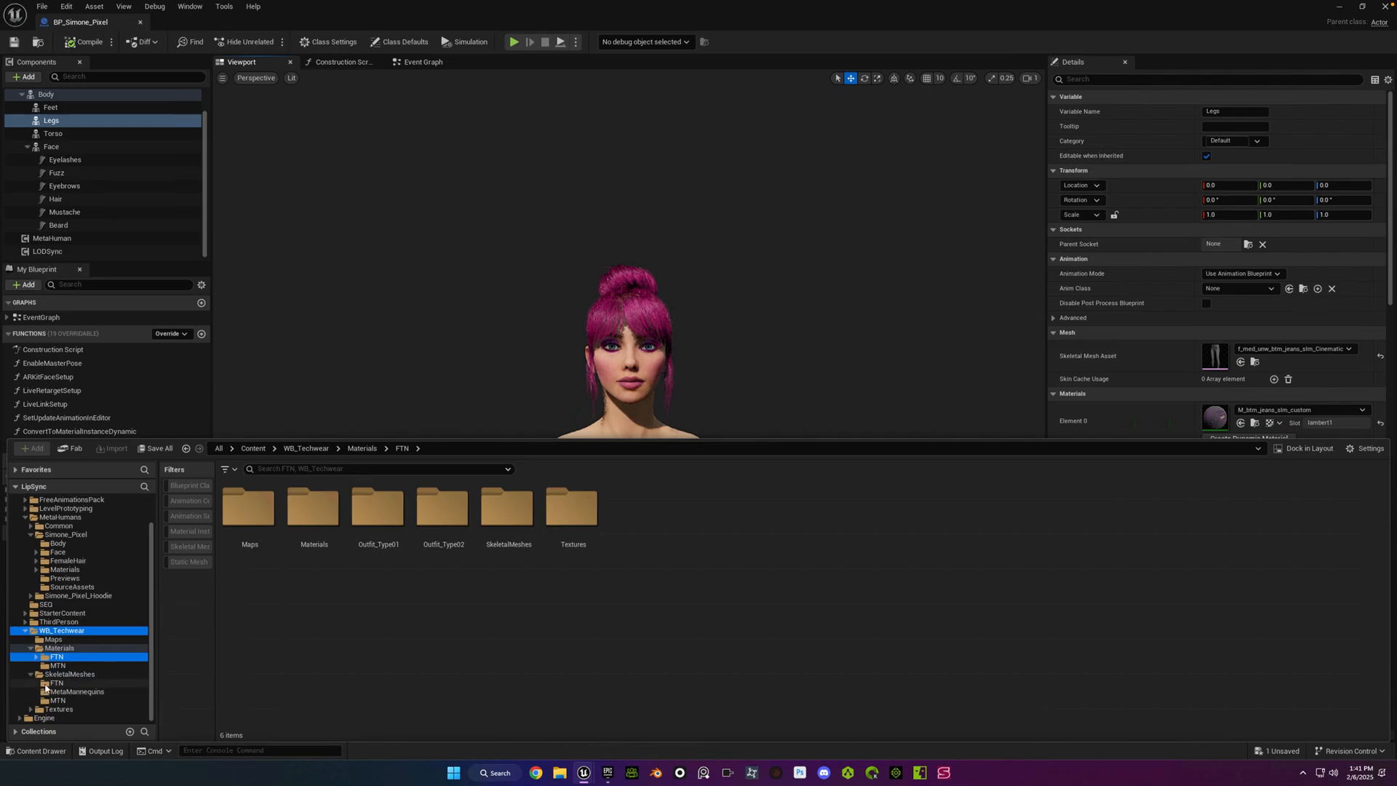
left_click(56, 682)
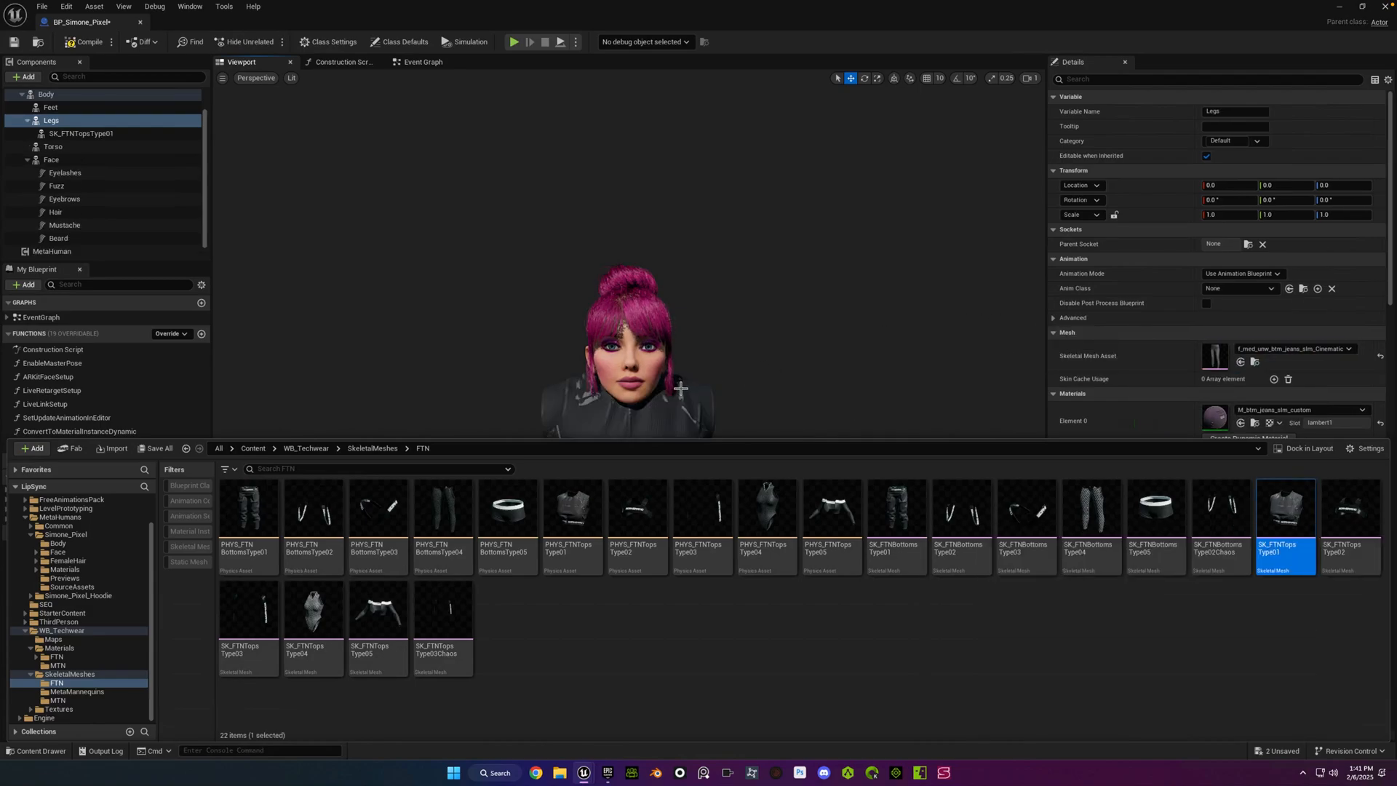
Drag SK_FTNTopsType01 from under Legs onto Body in the Components hierarchy
left_click(80, 132)
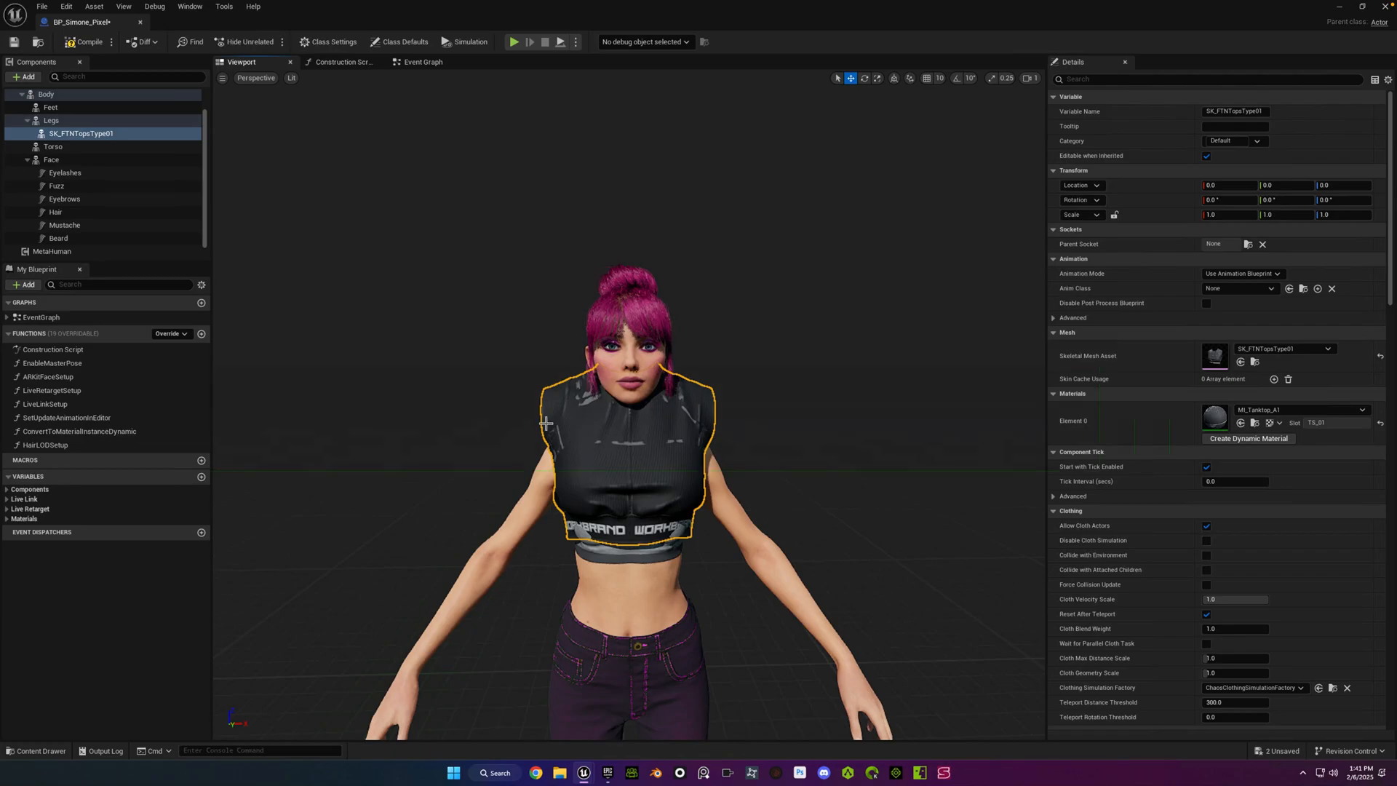
left_click(80, 133)
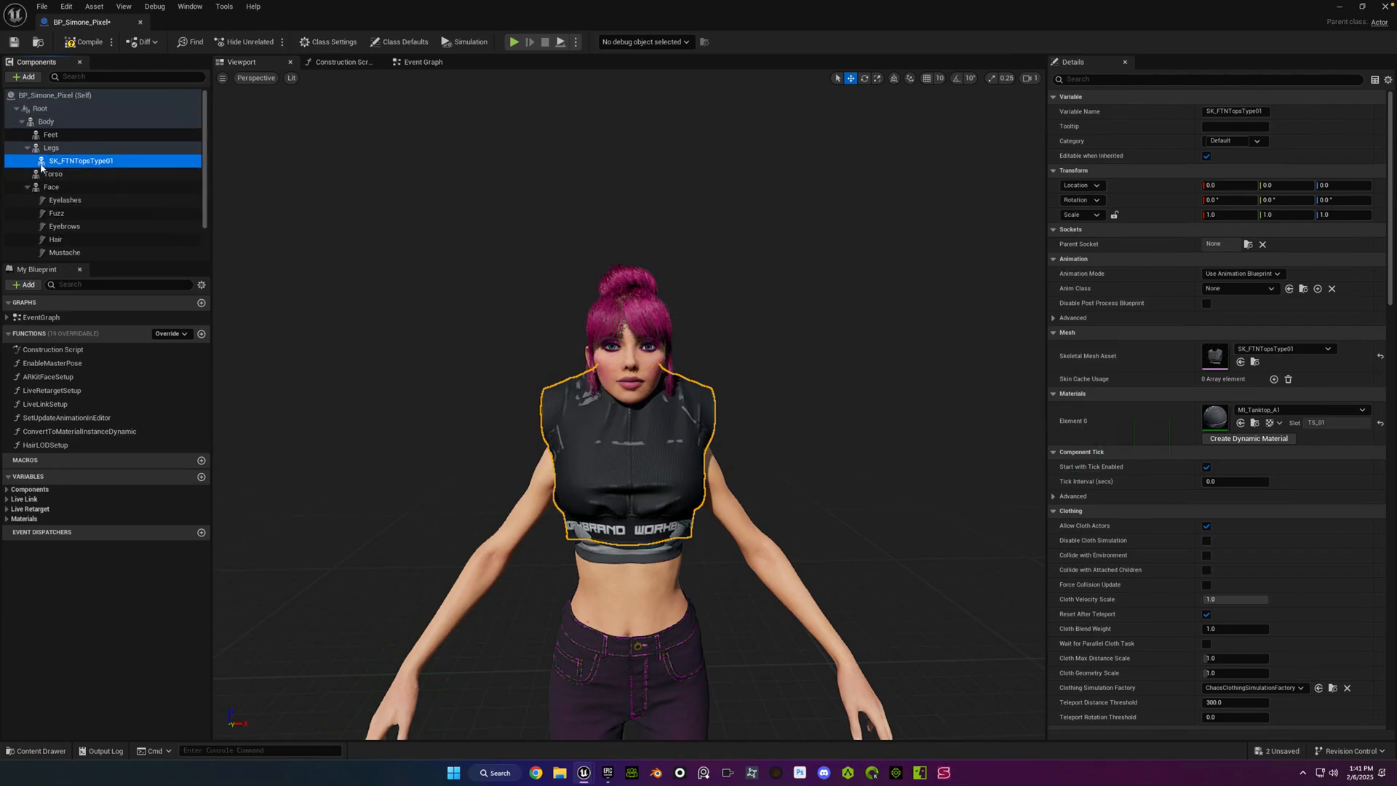
left_click_drag(80, 160, 45, 122)
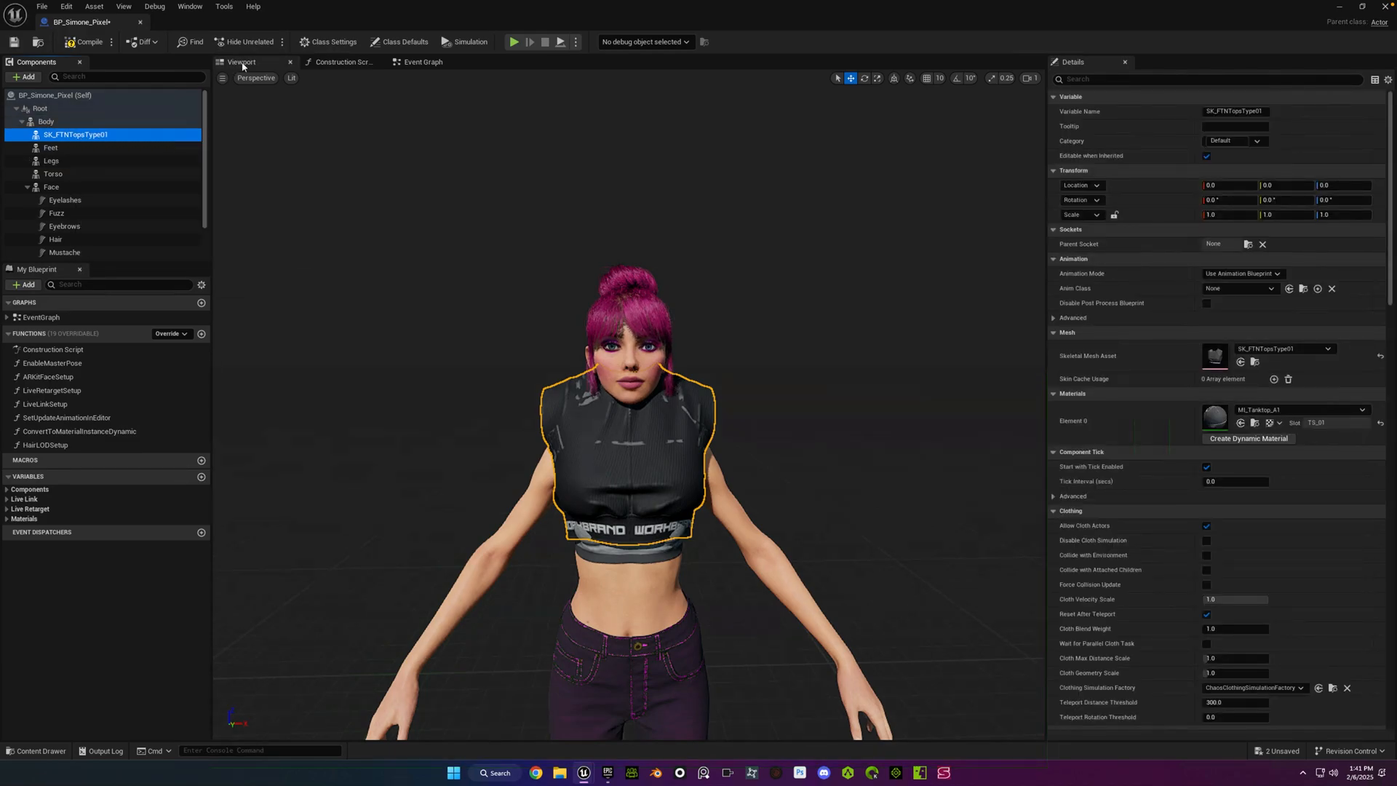
In the Construction Script, copy an Enable Master Pose node and bring in a SK_FTNTopsType01 reference
left_click(341, 61)
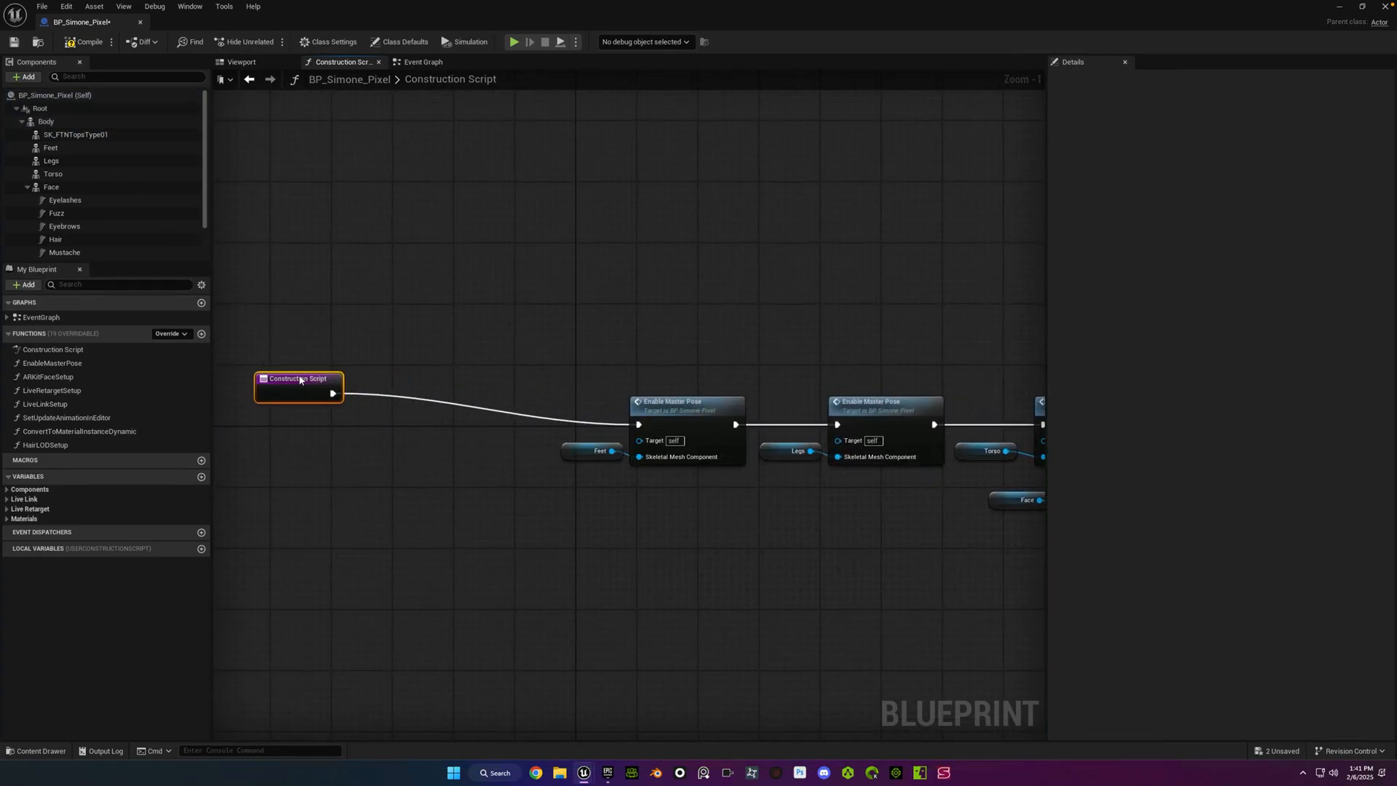
left_click(686, 401)
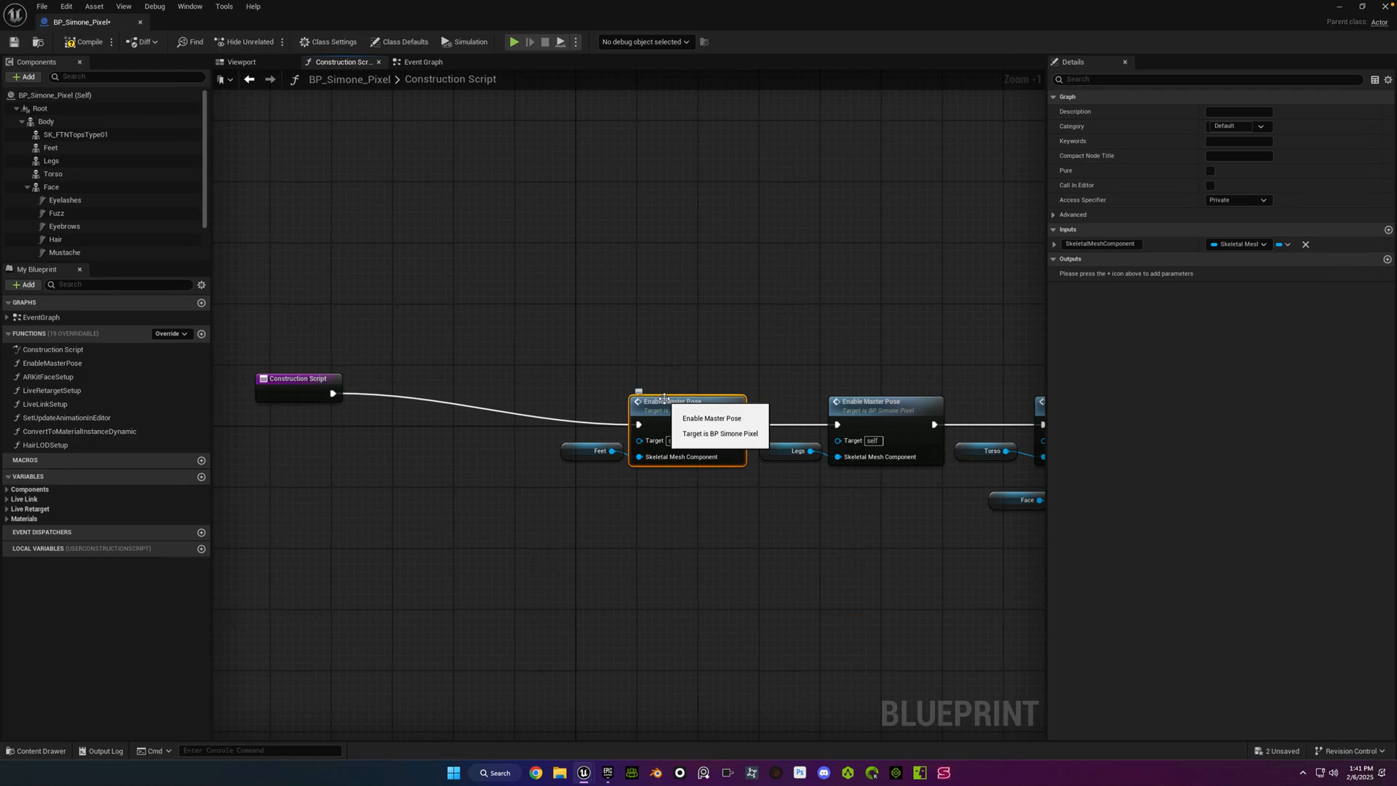
left_click(686, 401)
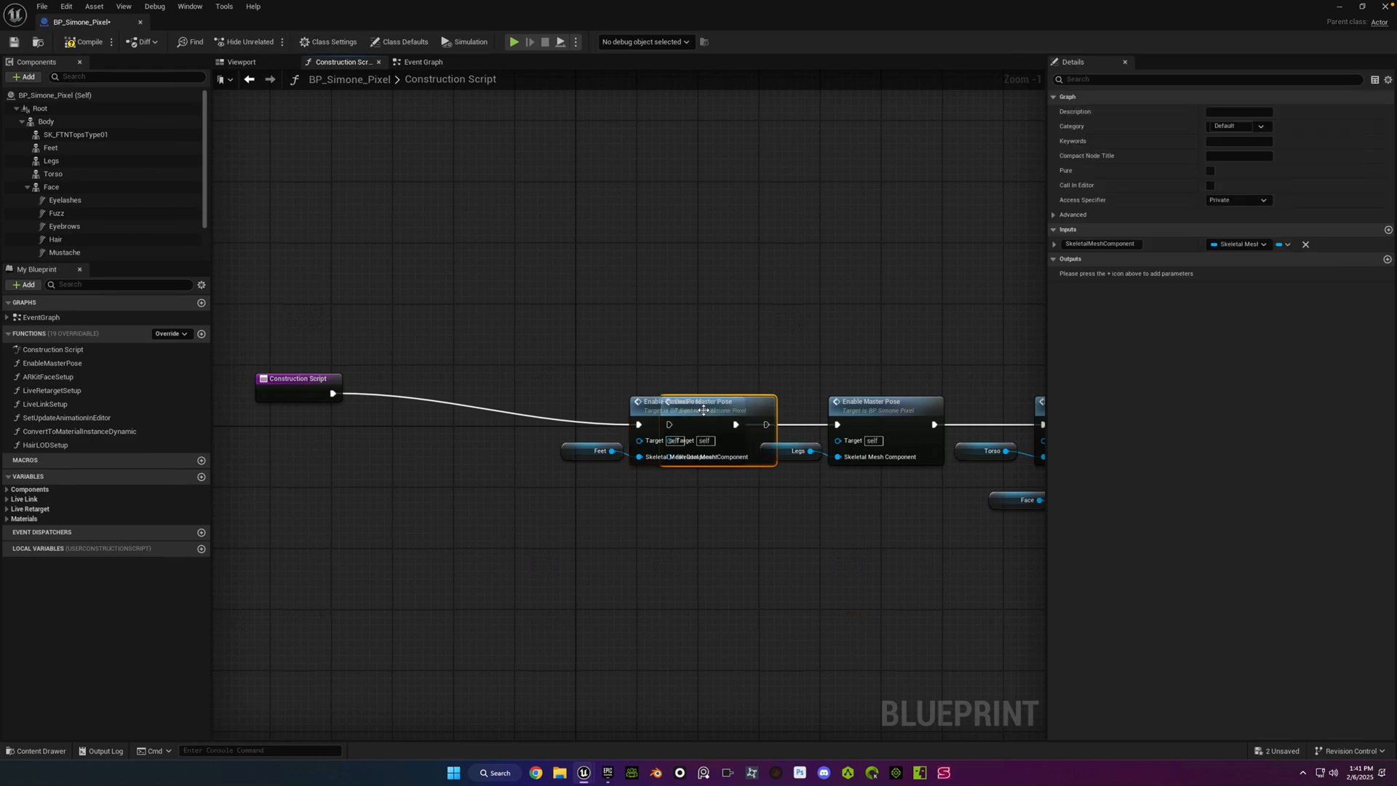
mouse_move(703, 403)
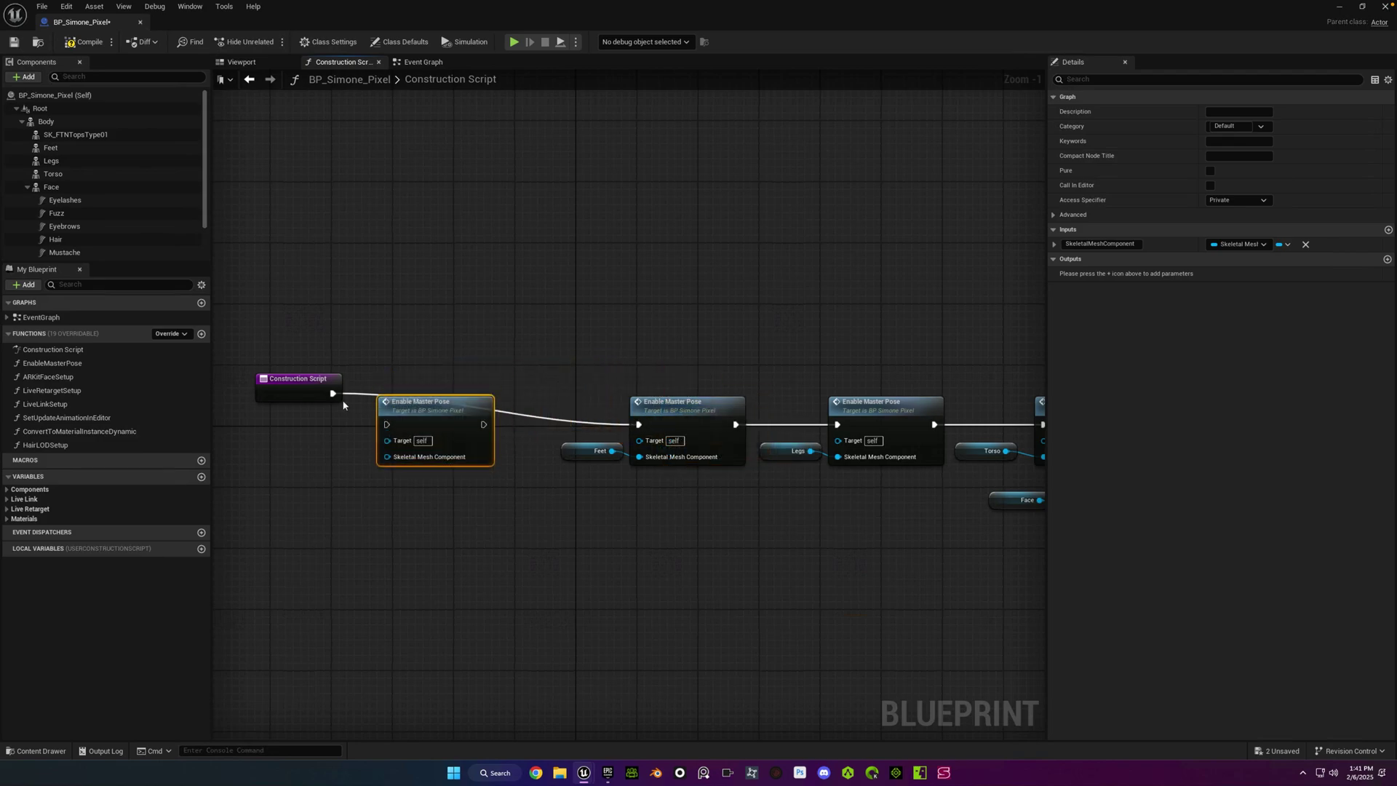
mouse_move(484, 425)
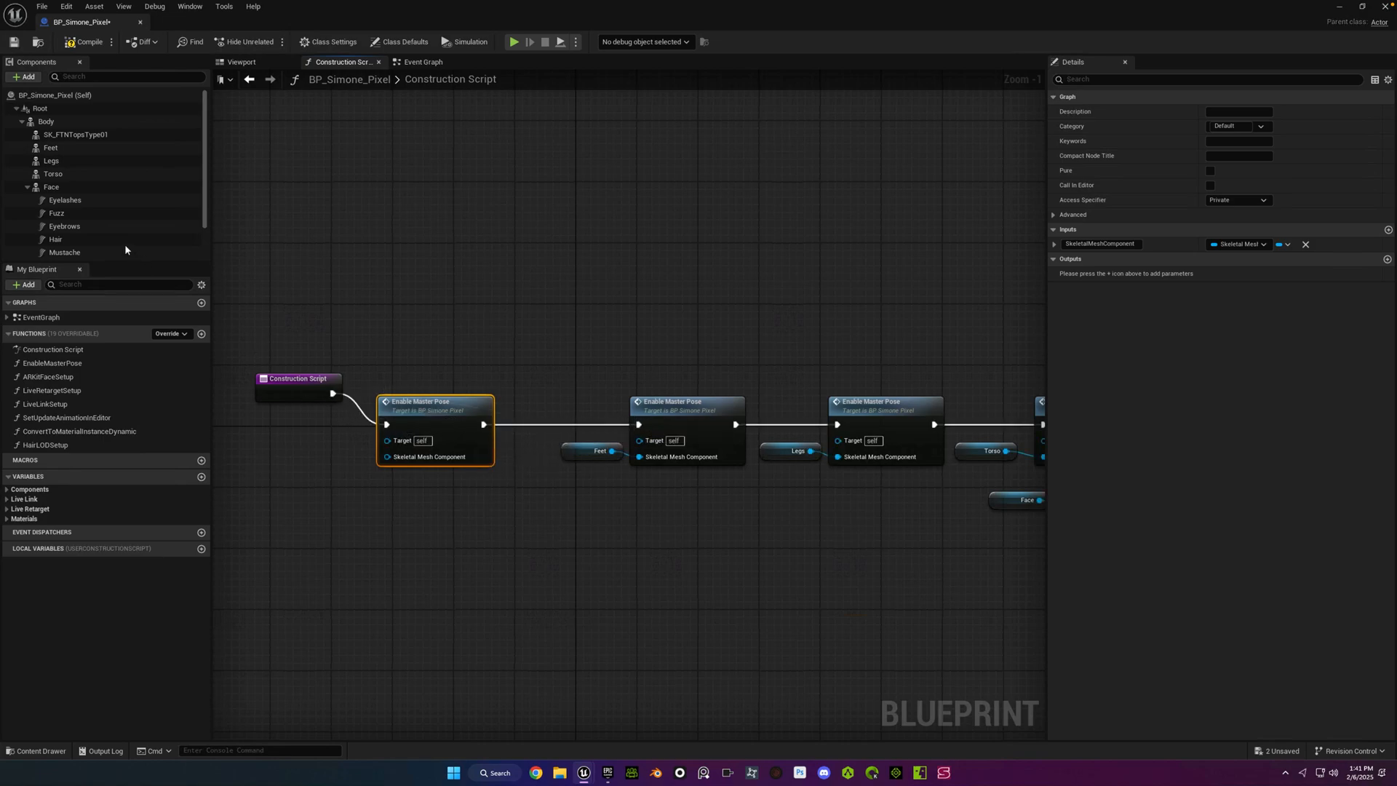
left_click(76, 134)
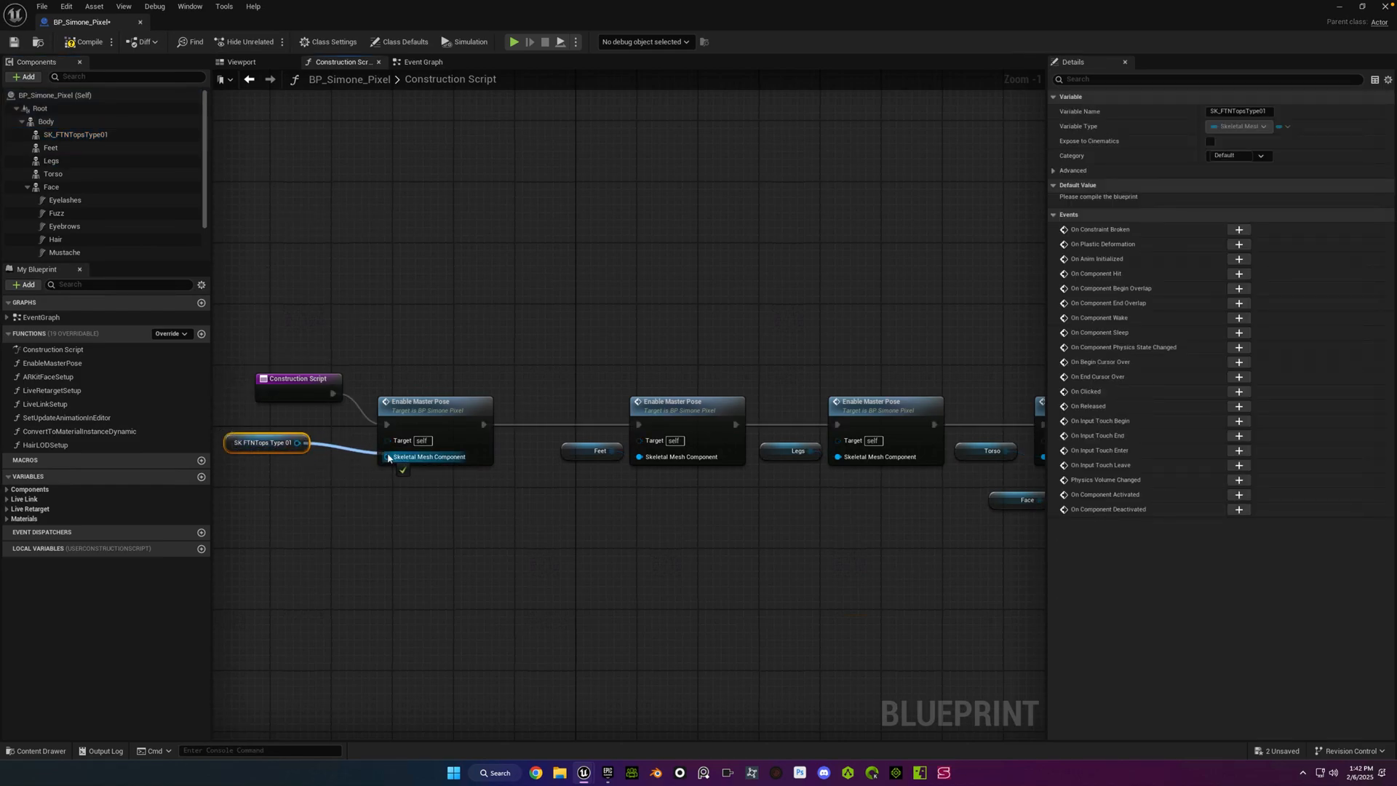
Set the SK_FTNTopsType01 top's Element 0 material to MI_Tanktop_B3, then compile and save BP_Simone_Pixel
left_click(240, 61)
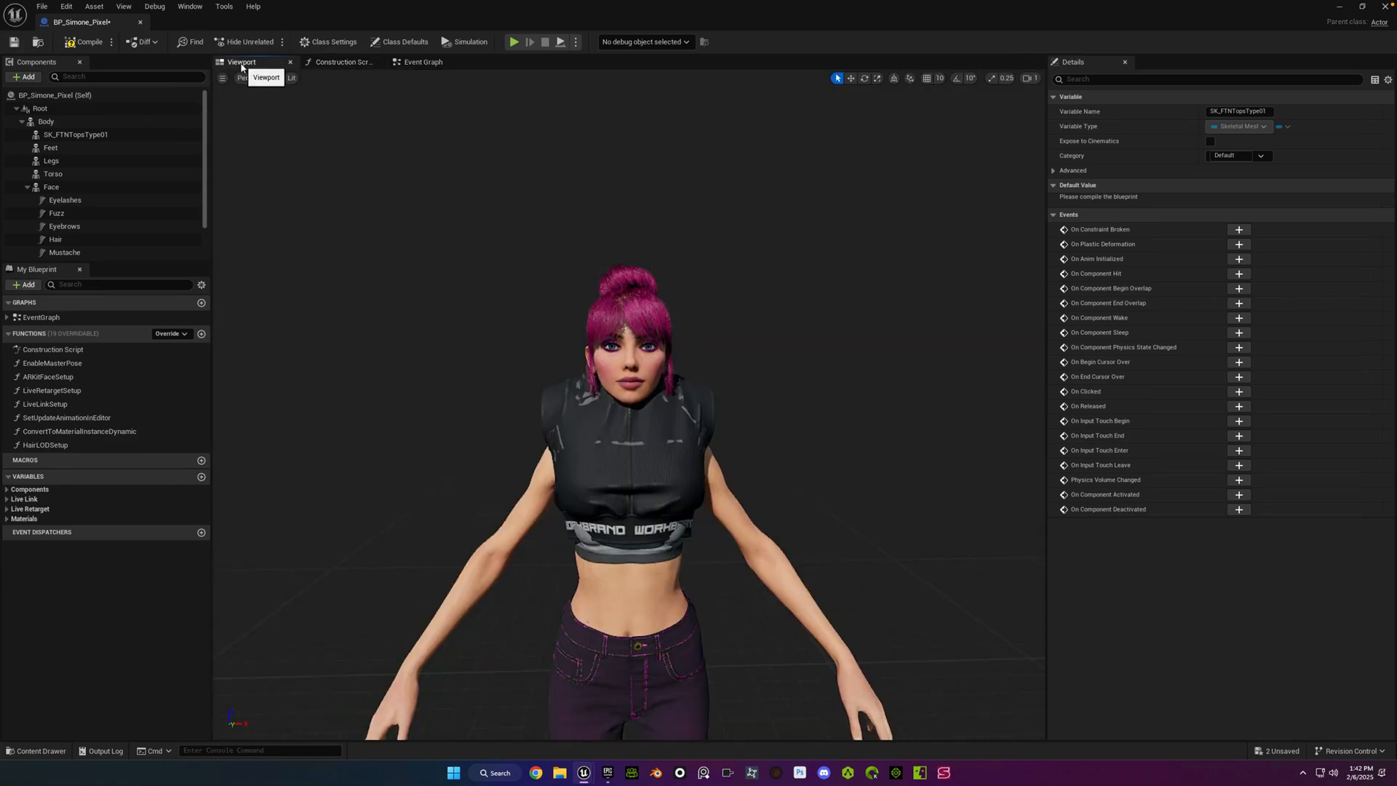
left_click(84, 40)
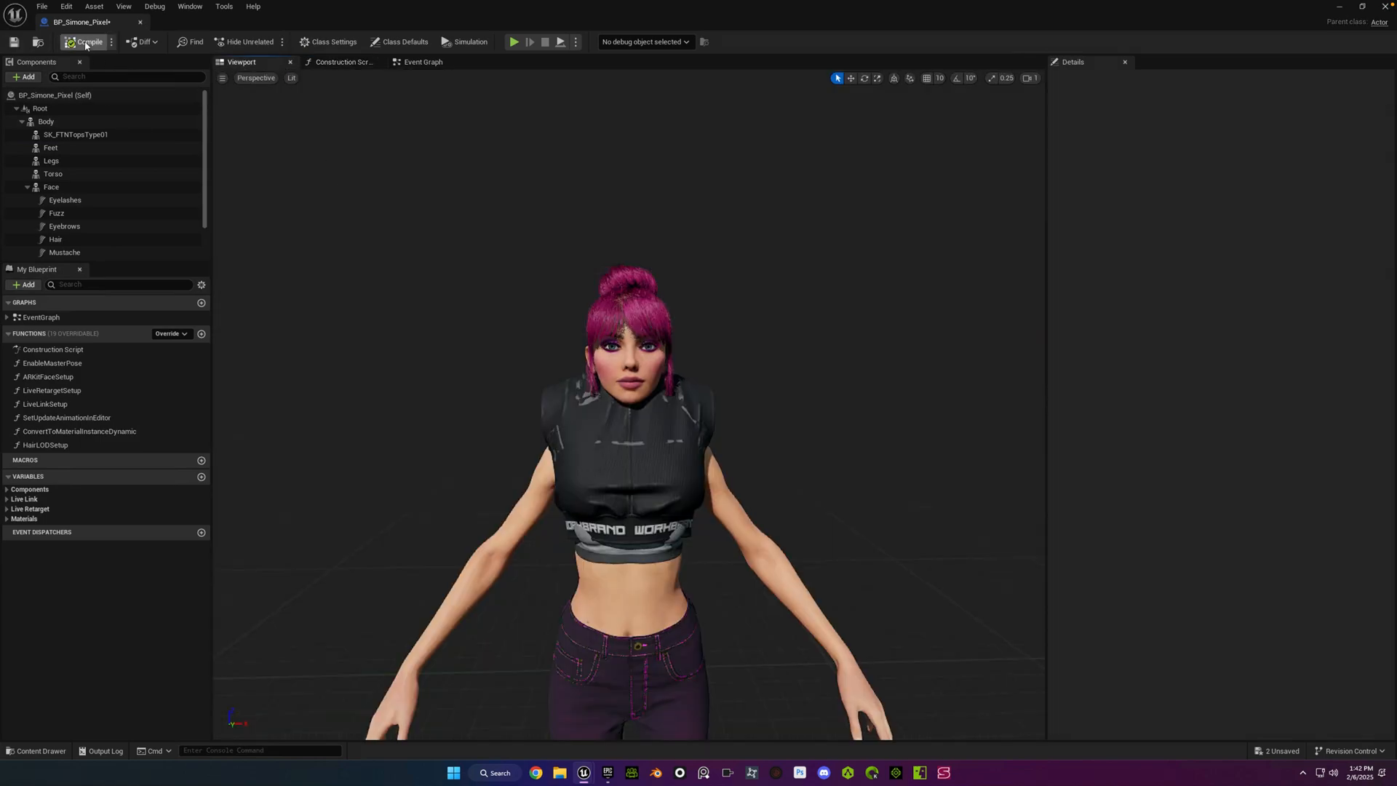
left_click(76, 135)
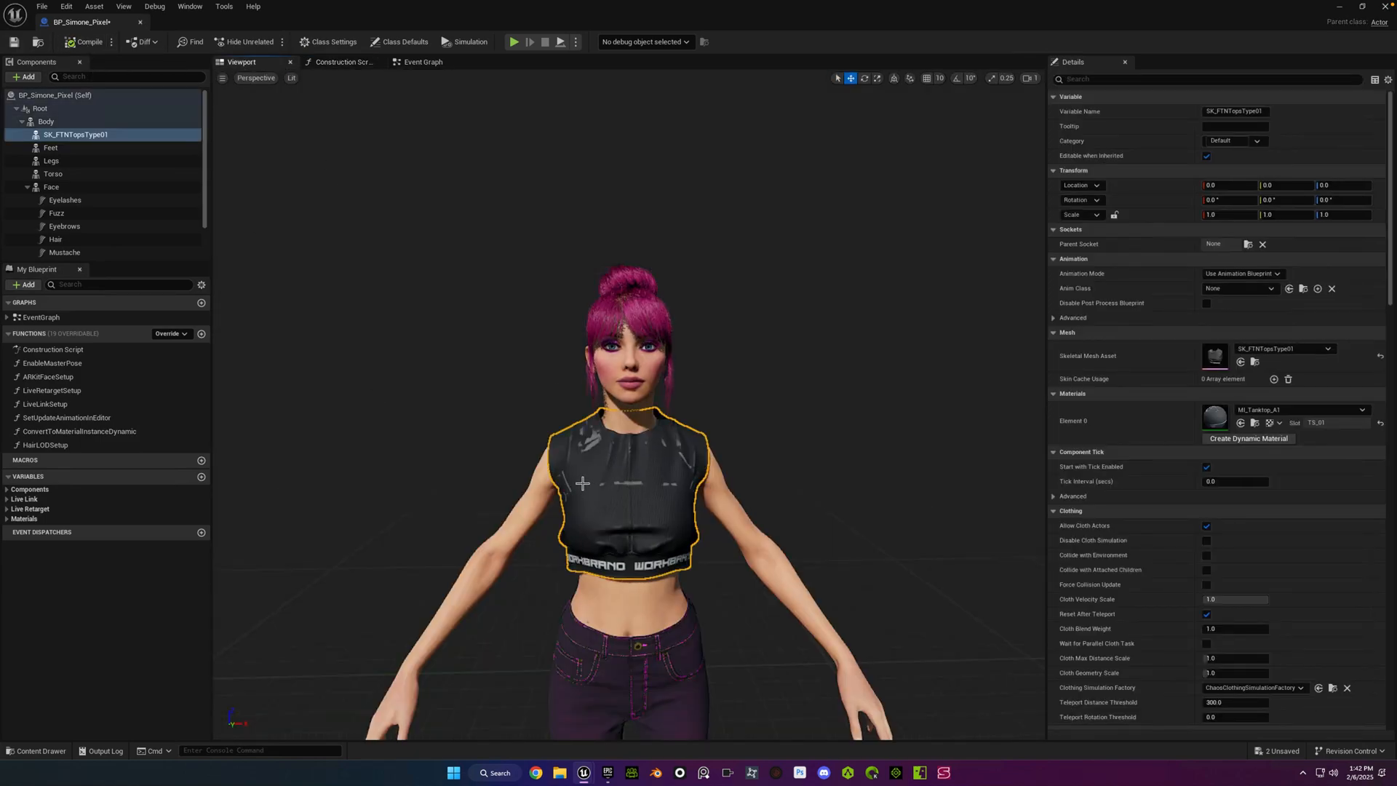
left_click(1361, 409)
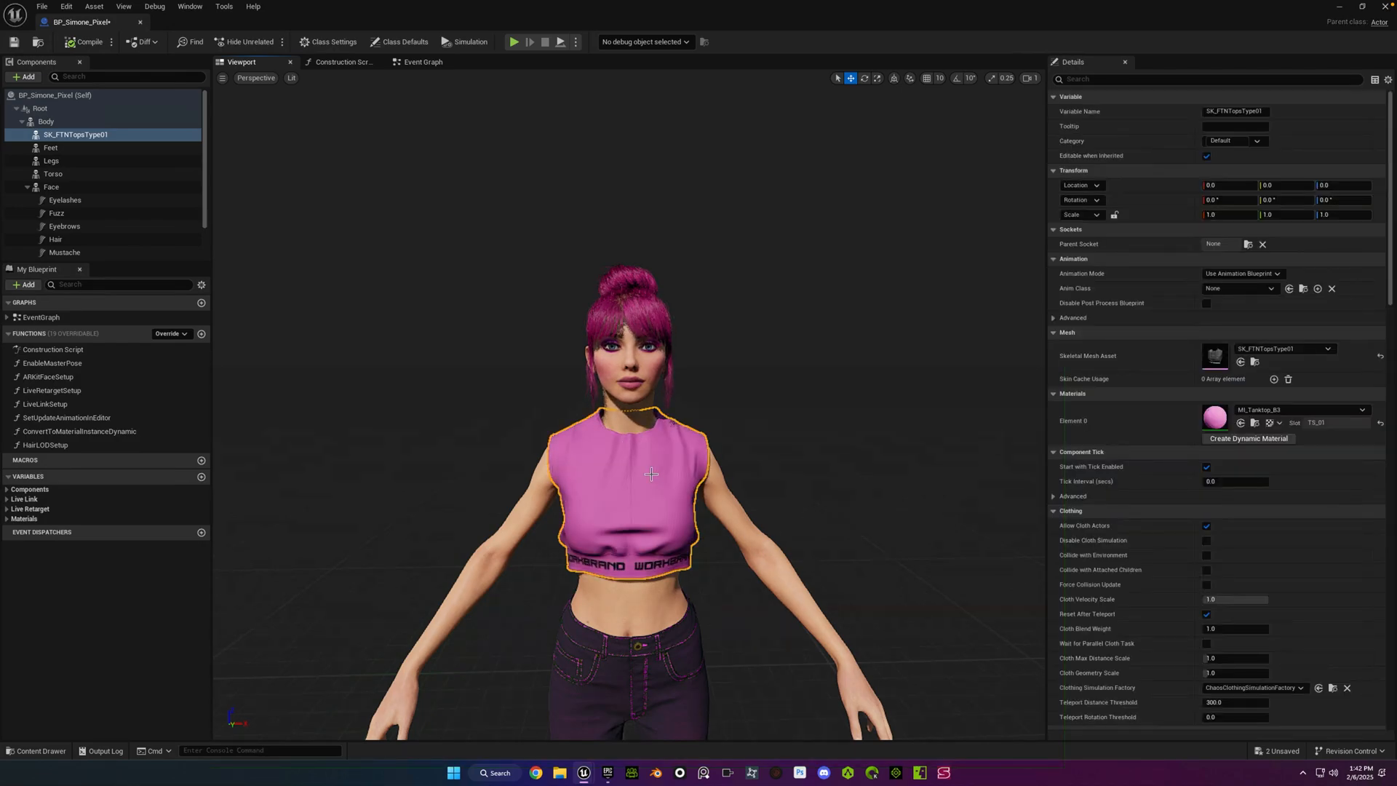
left_click(86, 42)
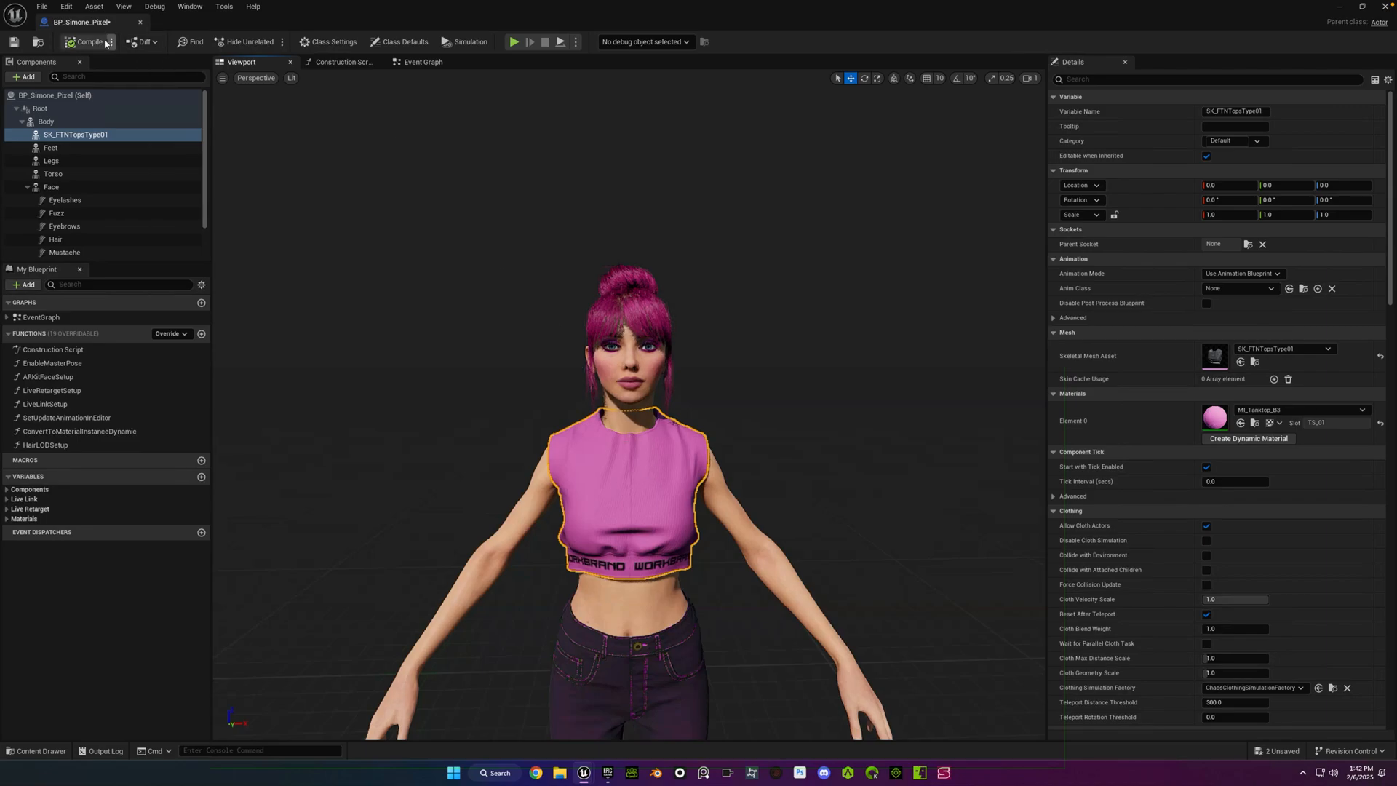
left_click(86, 43)
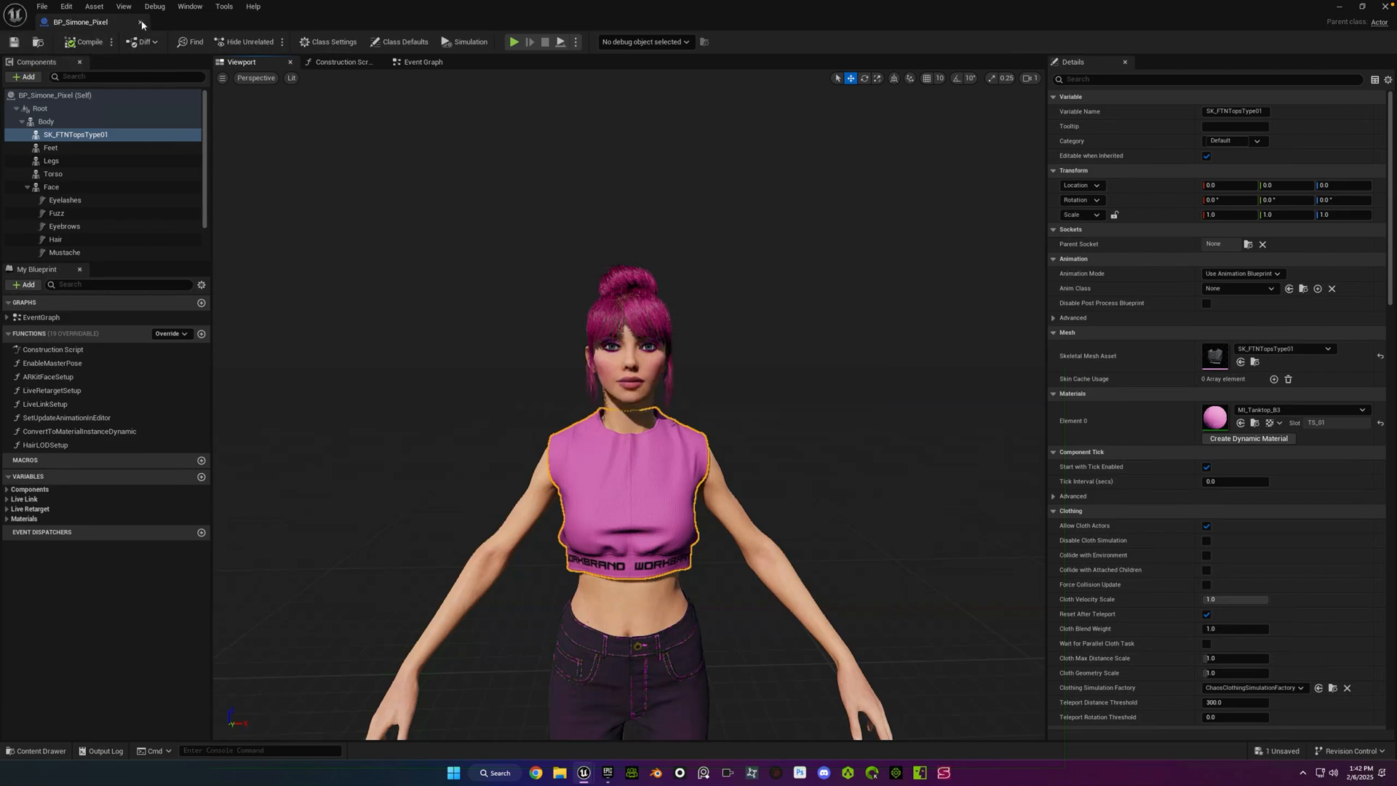
mouse_move(140, 24)
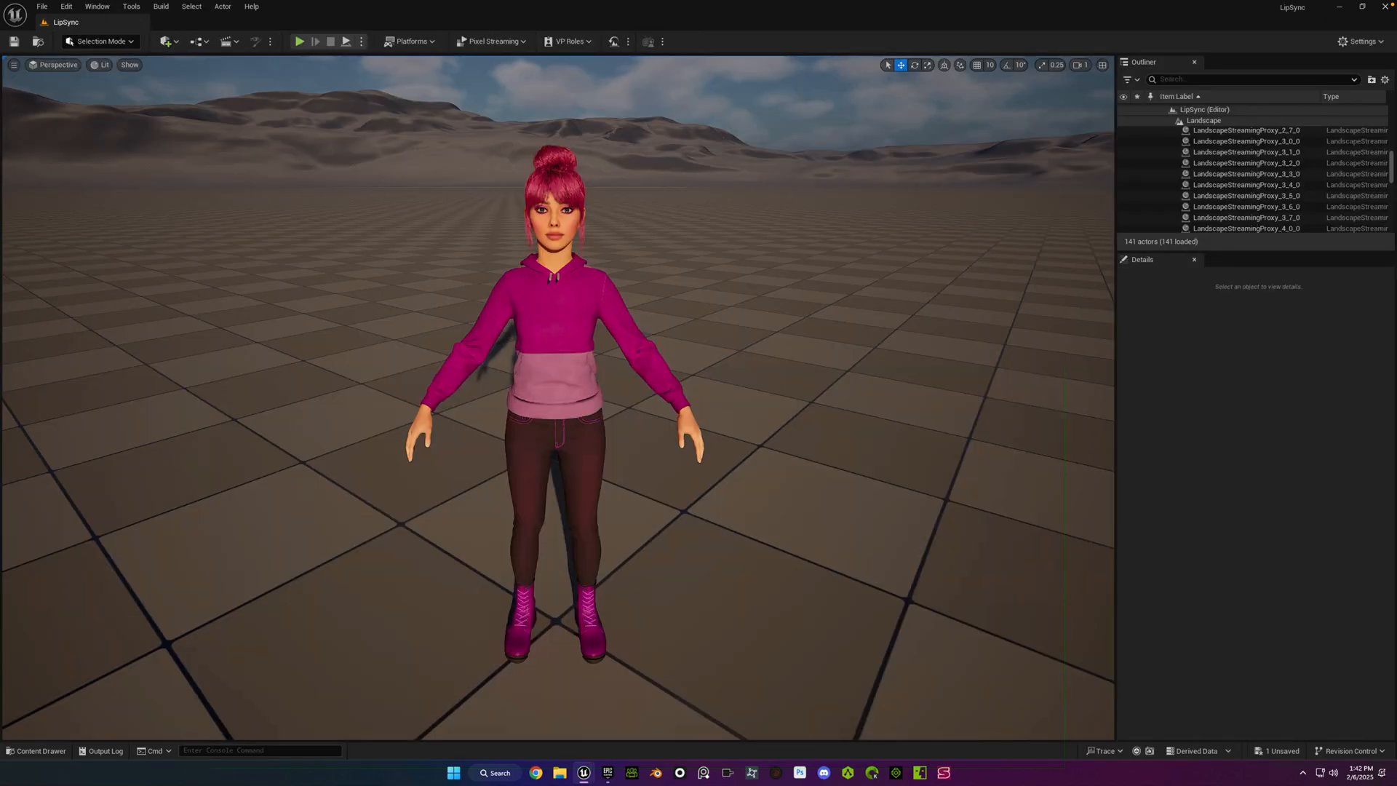
Select the BP_Simone_Pixel_Hoodie character in the LipSync level viewport
left_click(538, 395)
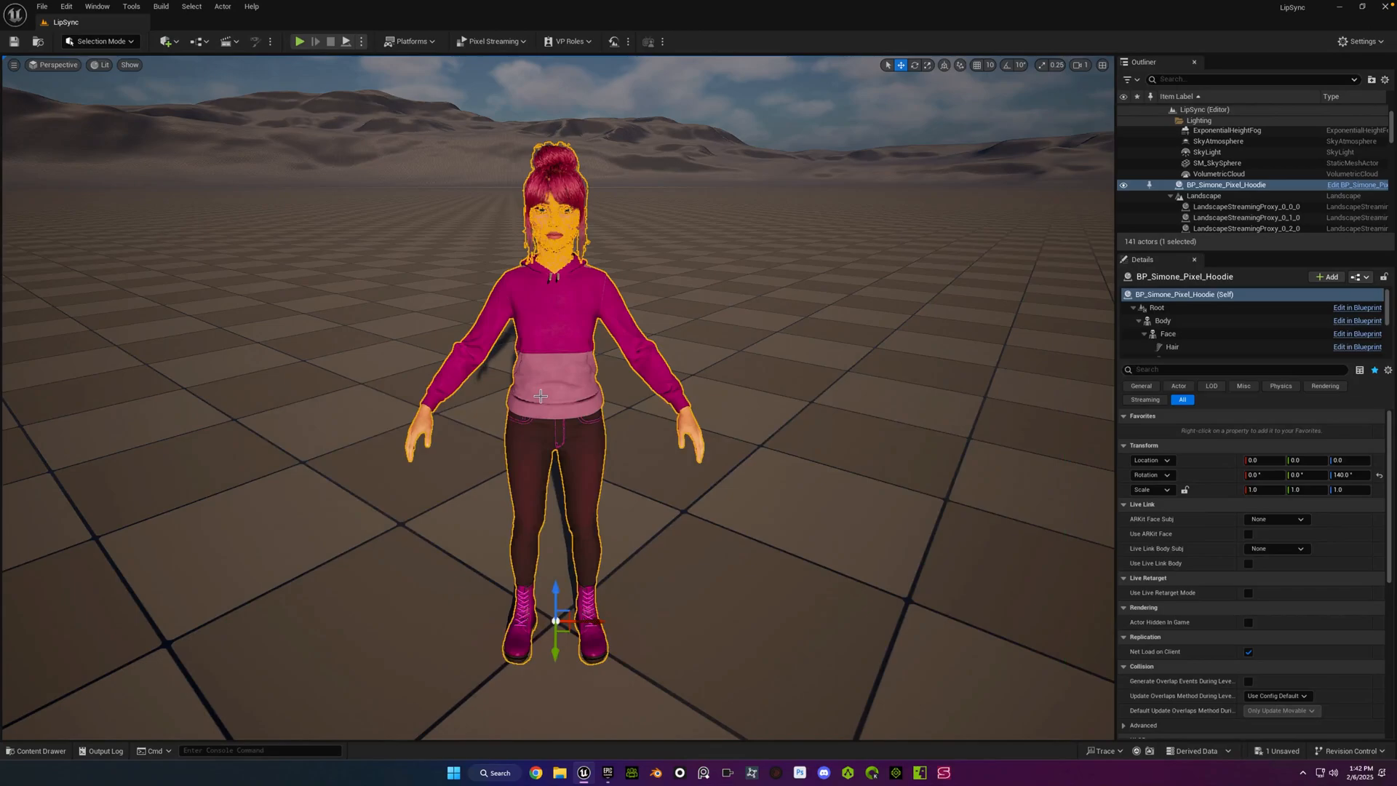
Replace the hoodie actor with BP_Simone_Pixel and save the LipSync level
left_click(36, 751)
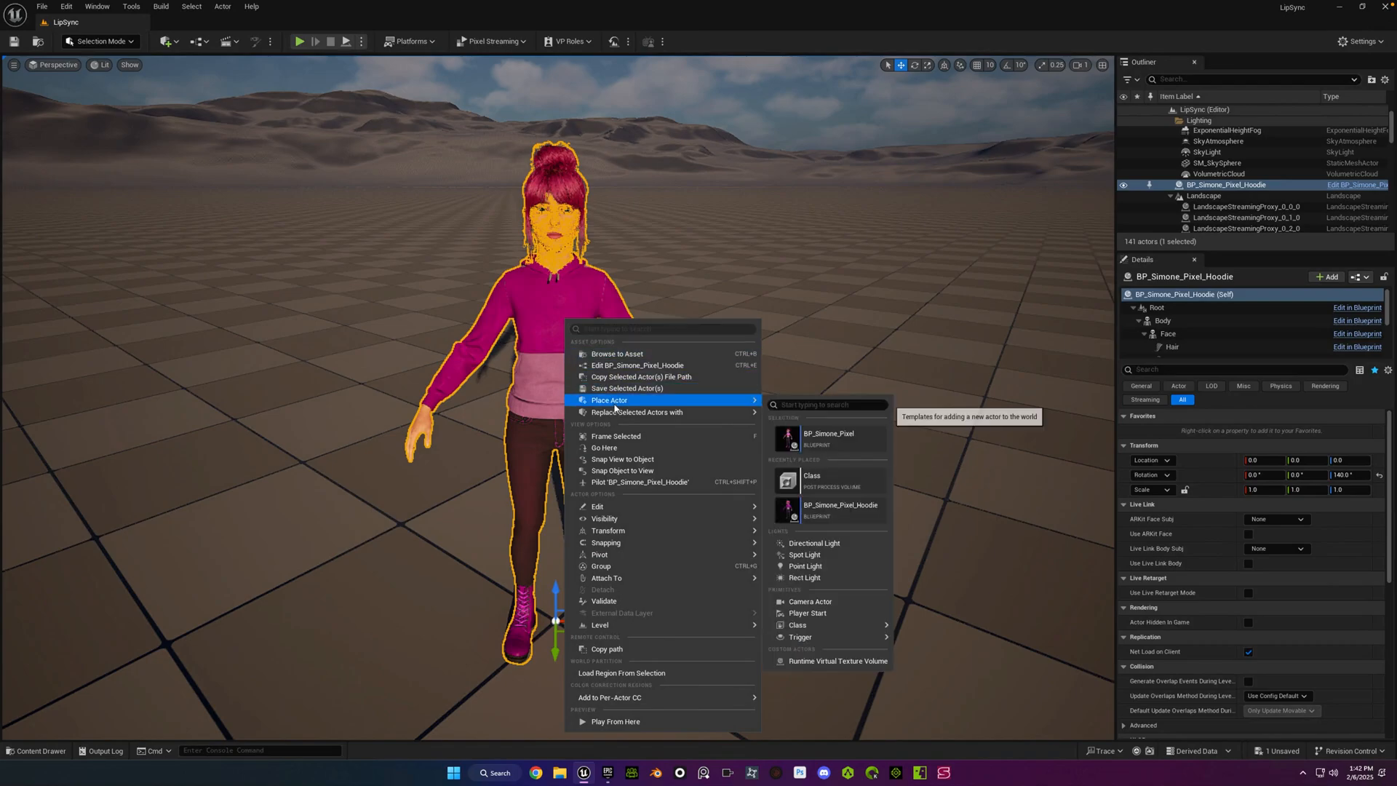
mouse_move(636, 411)
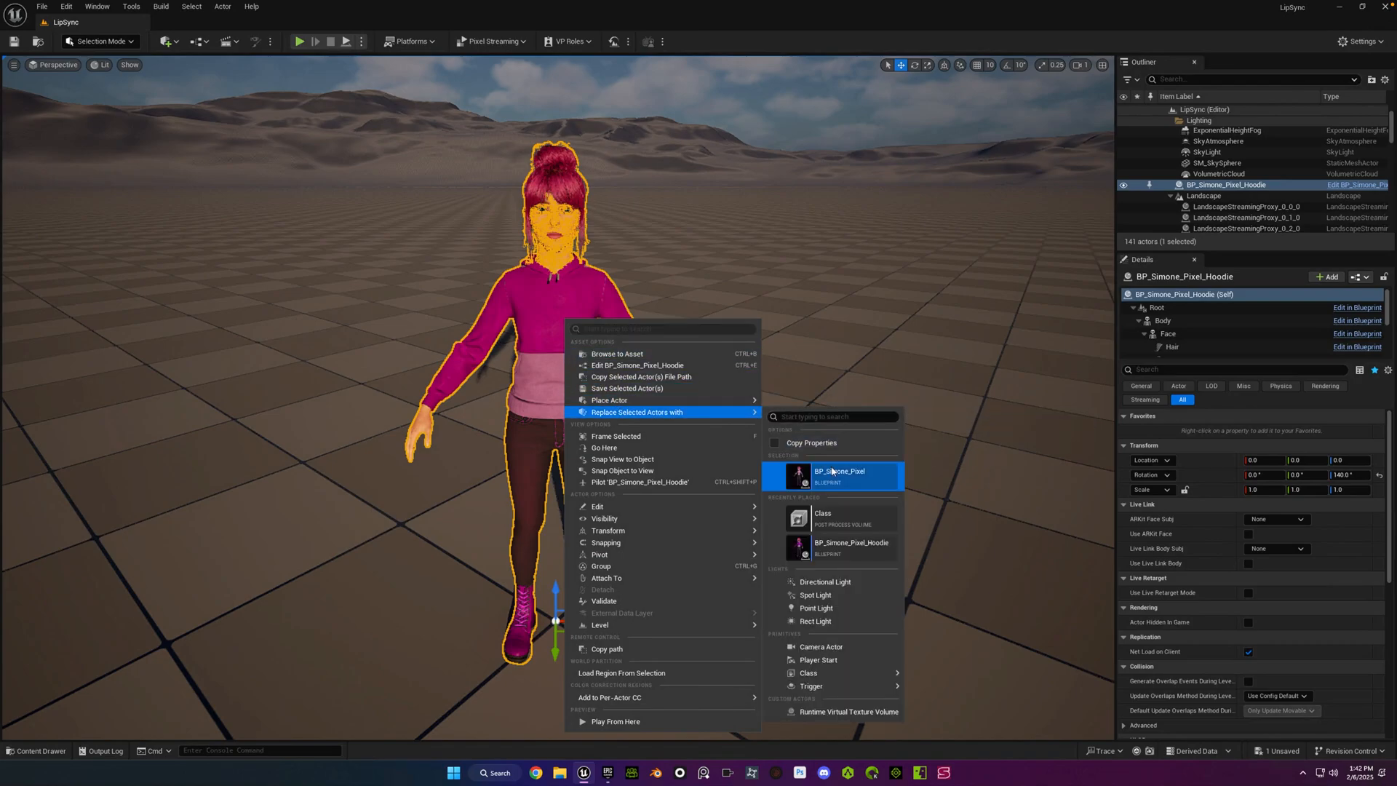
left_click(834, 472)
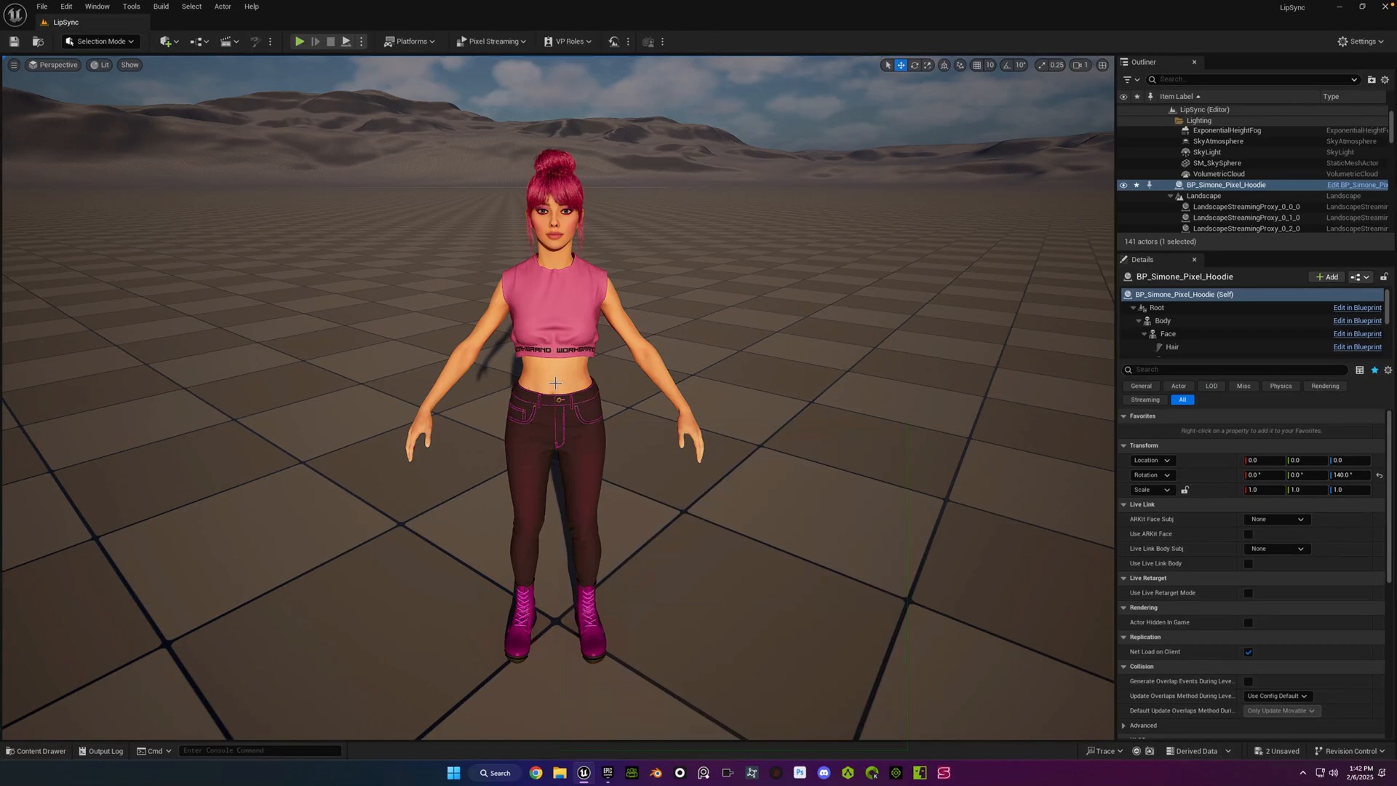
key("ctrl+s")
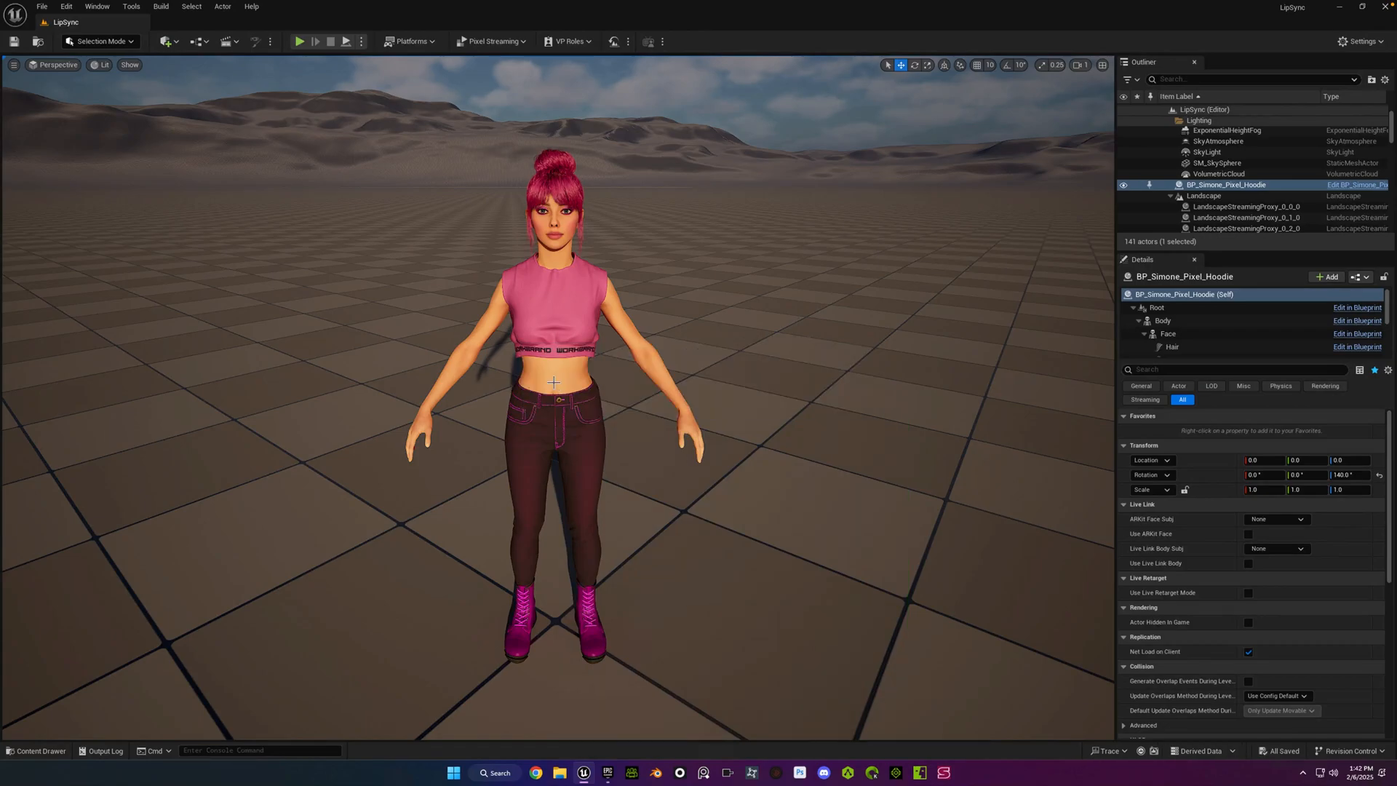